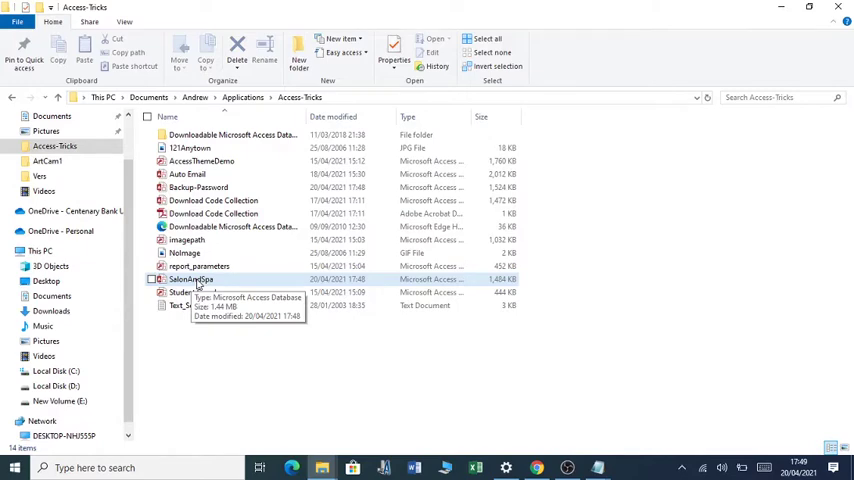
Step: Launch SalonAndSpa.accdb from the Access Tricks folder to reach the main form
{"action": "left_click", "coordinate": [192, 292]}
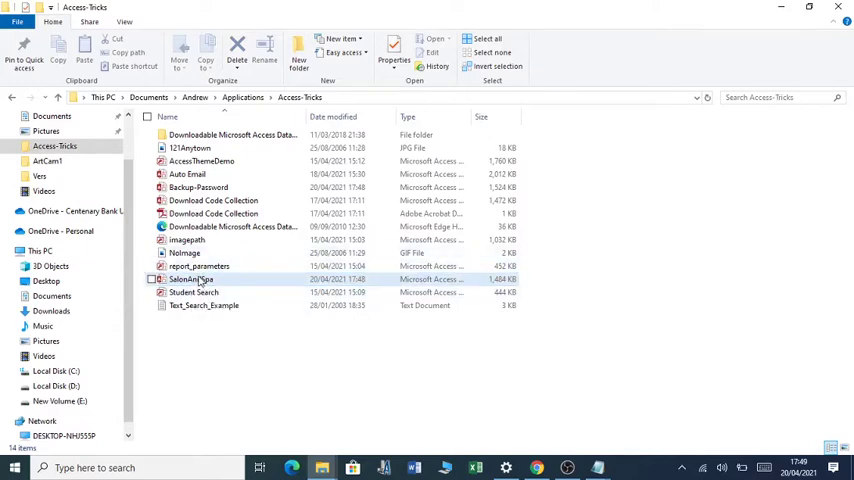
{"action": "mouse_move", "coordinate": [196, 280]}
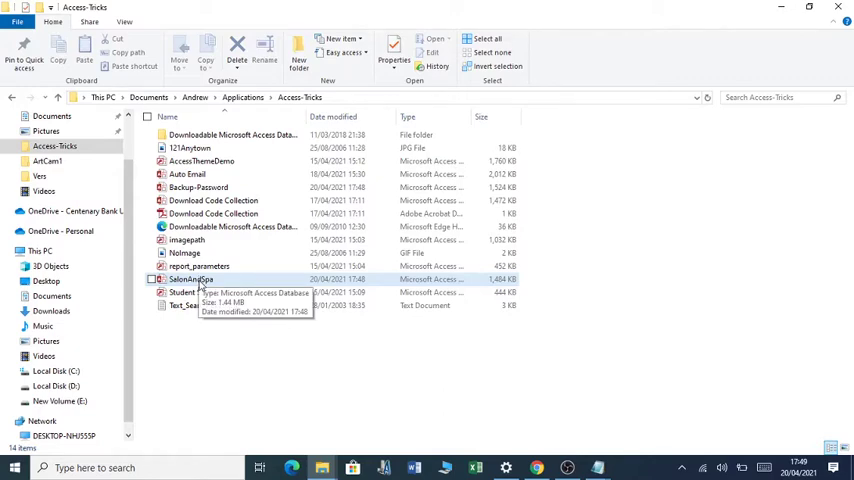
{"action": "double_click", "coordinate": [188, 280]}
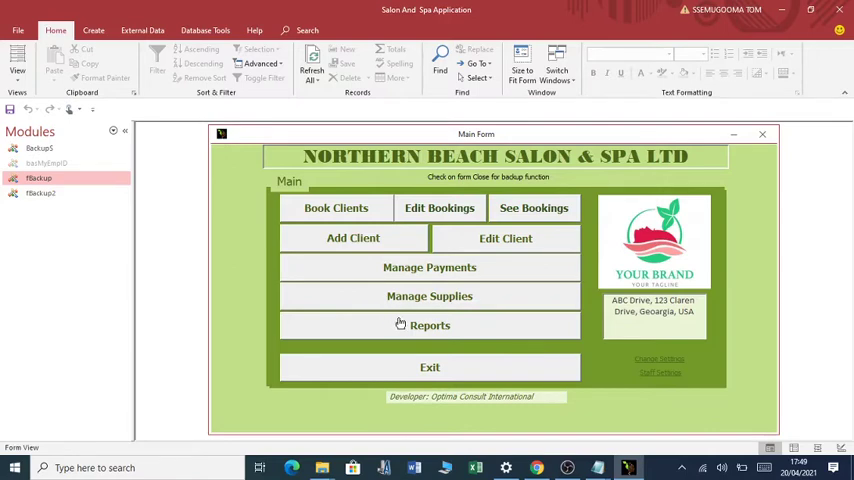
{"action": "mouse_move", "coordinate": [400, 322]}
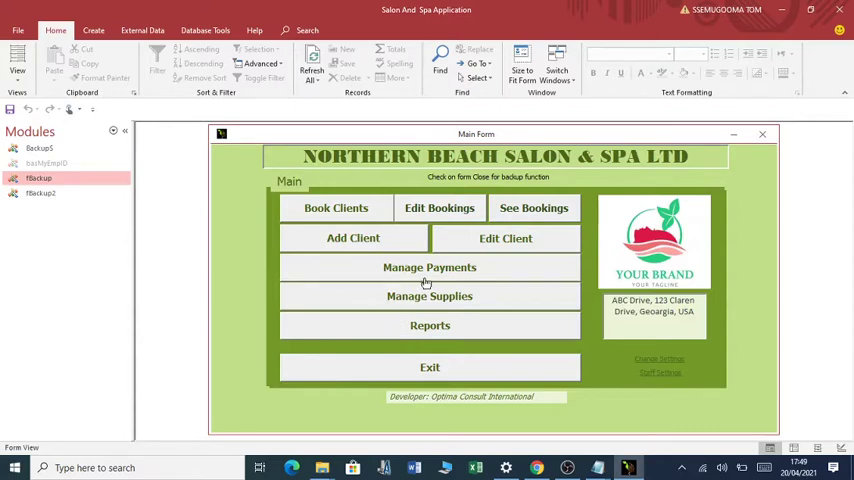
{"action": "mouse_move", "coordinate": [478, 324]}
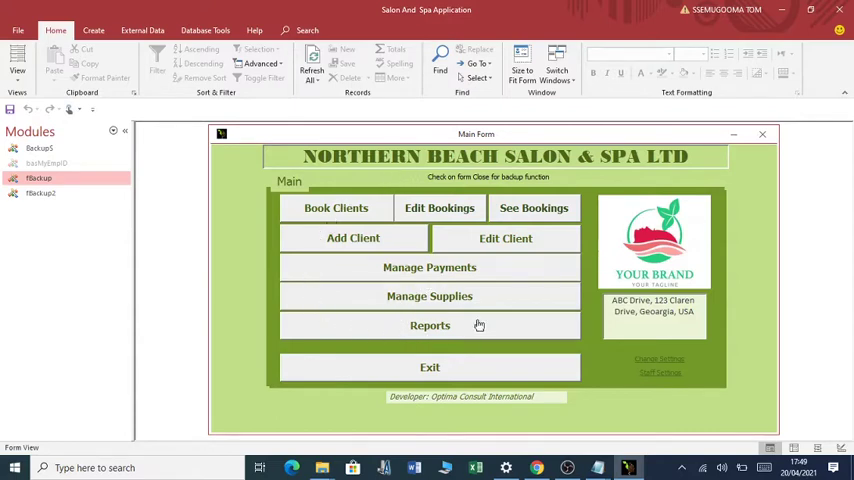
{"action": "mouse_move", "coordinate": [470, 324]}
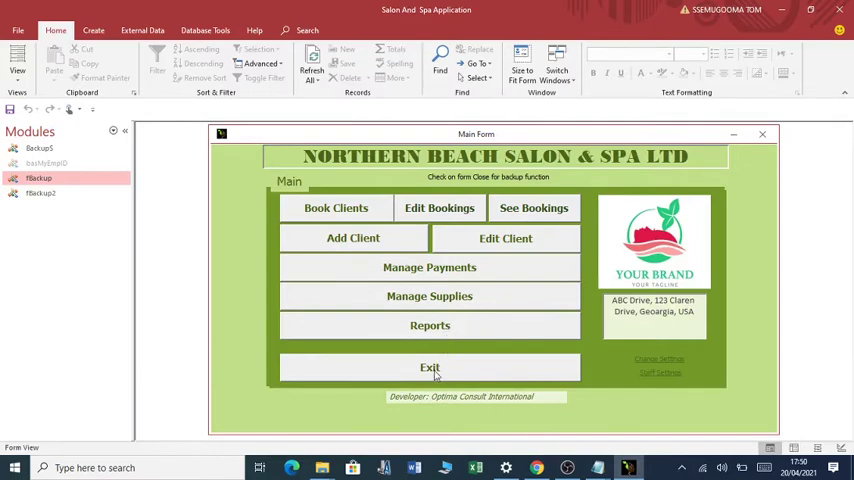
Step: Exit the main form so the On Close event writes a dated backup file
{"action": "left_click", "coordinate": [428, 368]}
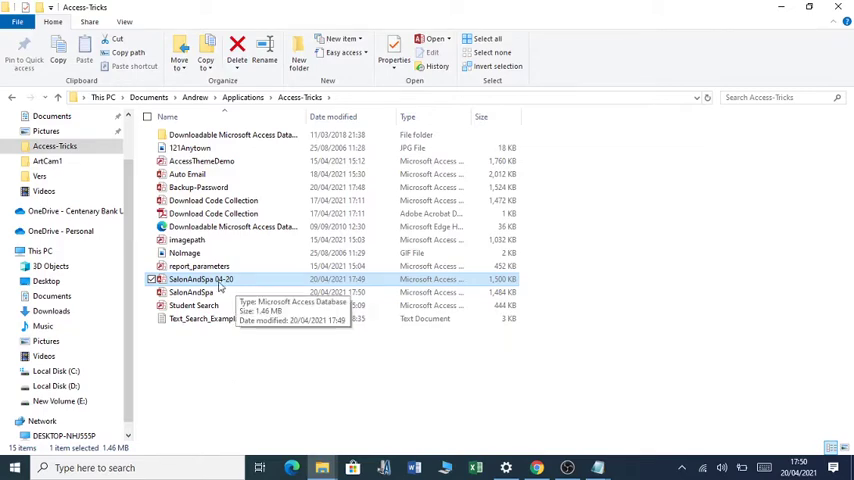
{"action": "mouse_move", "coordinate": [230, 288]}
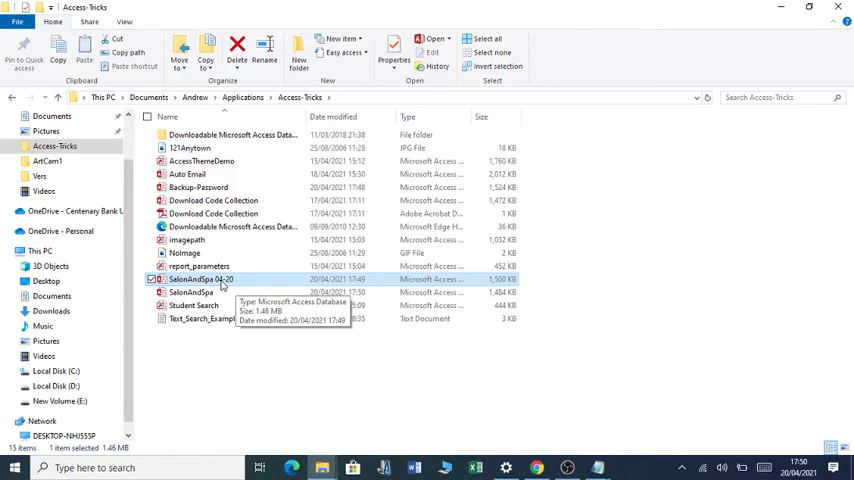
{"action": "mouse_move", "coordinate": [344, 284]}
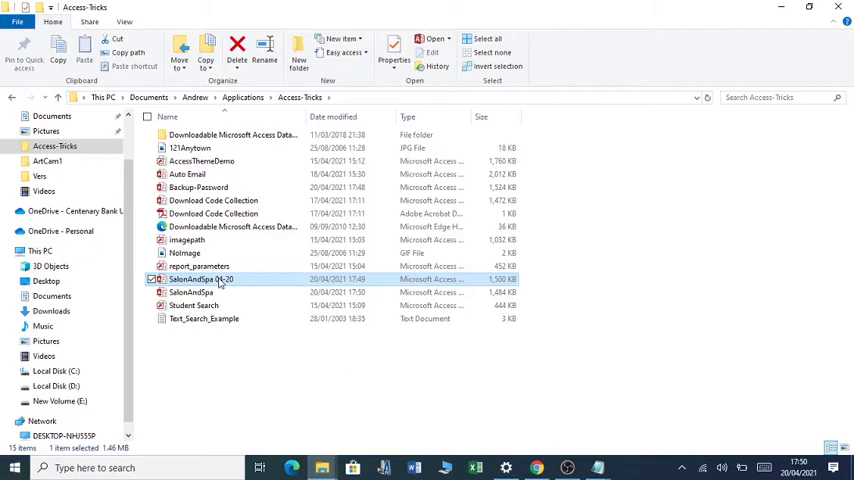
{"action": "mouse_move", "coordinate": [358, 286]}
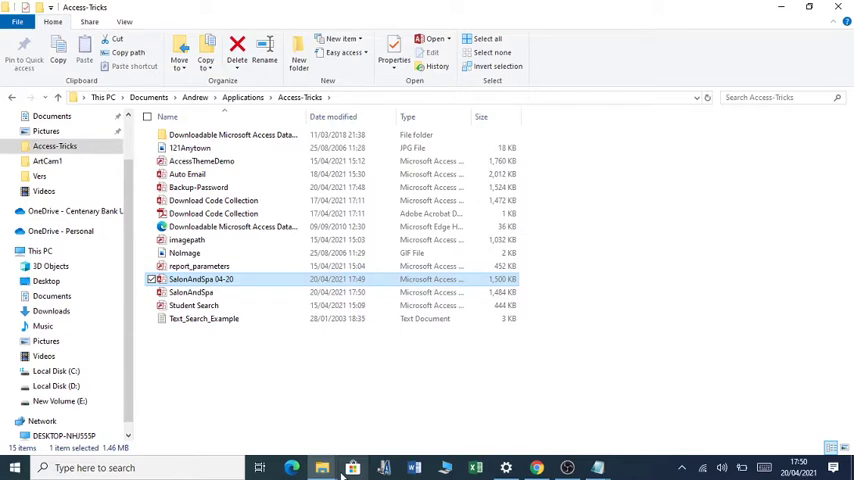
{"action": "mouse_move", "coordinate": [352, 460]}
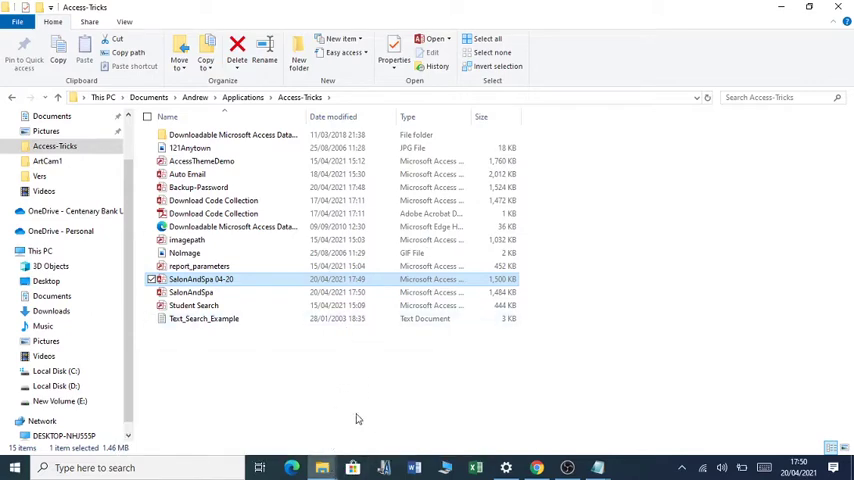
{"action": "mouse_move", "coordinate": [264, 380]}
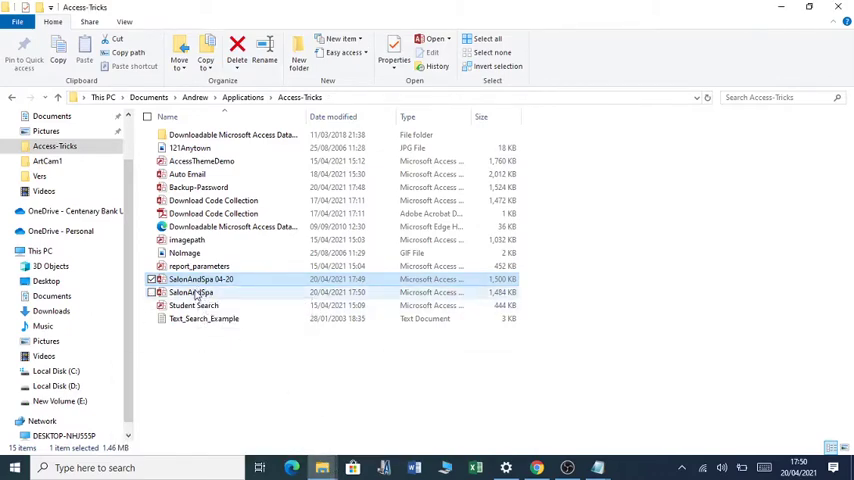
Step: Reopen the original SalonAndSpa database from File Explorer
{"action": "double_click", "coordinate": [192, 292]}
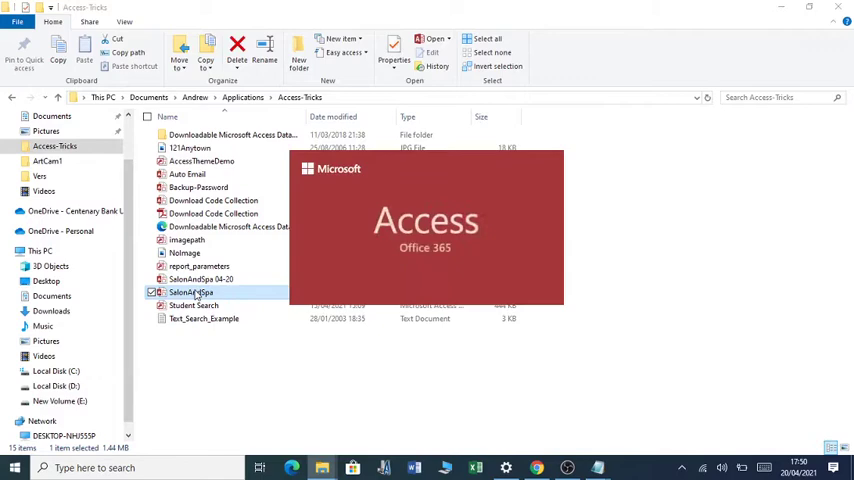
{"action": "double_click", "coordinate": [192, 292]}
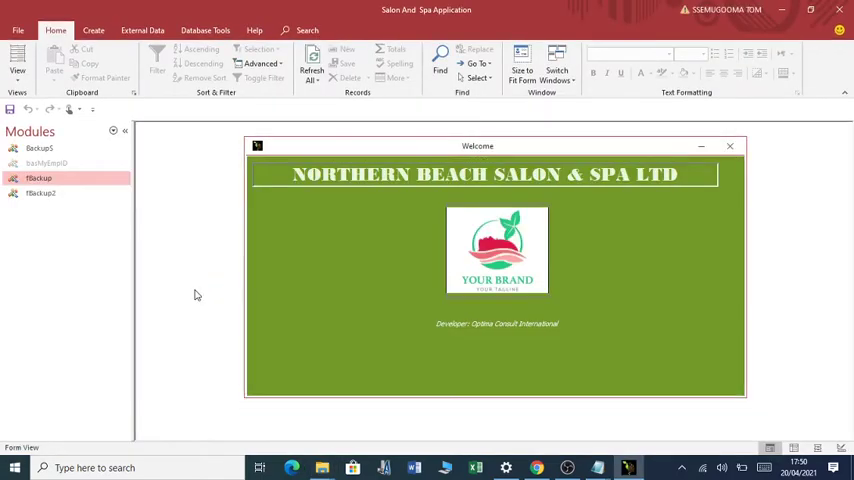
{"action": "mouse_move", "coordinate": [200, 292]}
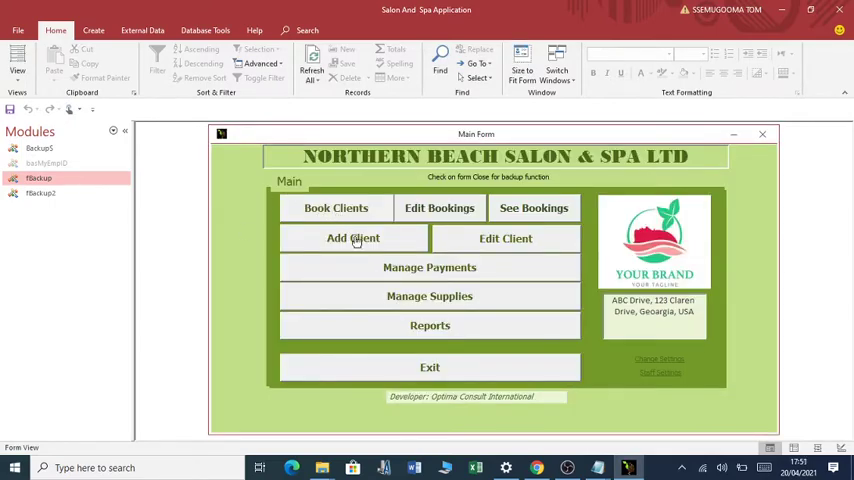
{"action": "mouse_move", "coordinate": [352, 238]}
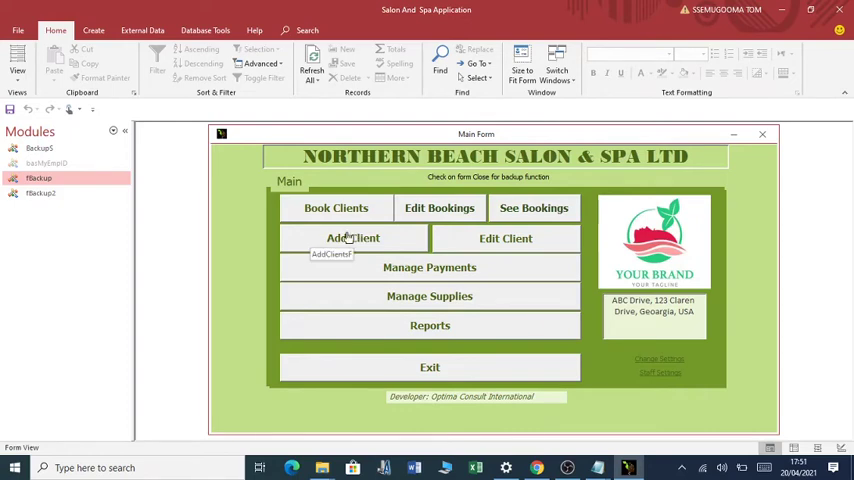
Step: Add client 12 with first name 'And' and telephone 76655, then move to a new record
{"action": "left_click", "coordinate": [352, 238]}
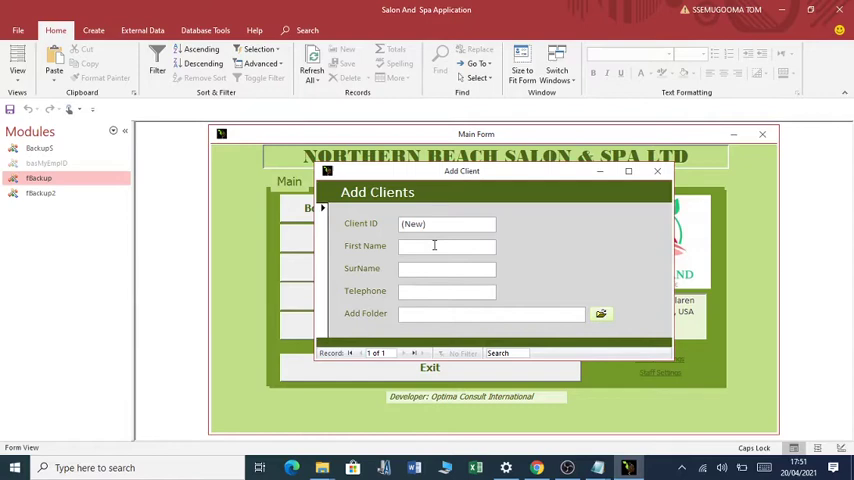
{"action": "type", "text": "Andre"}
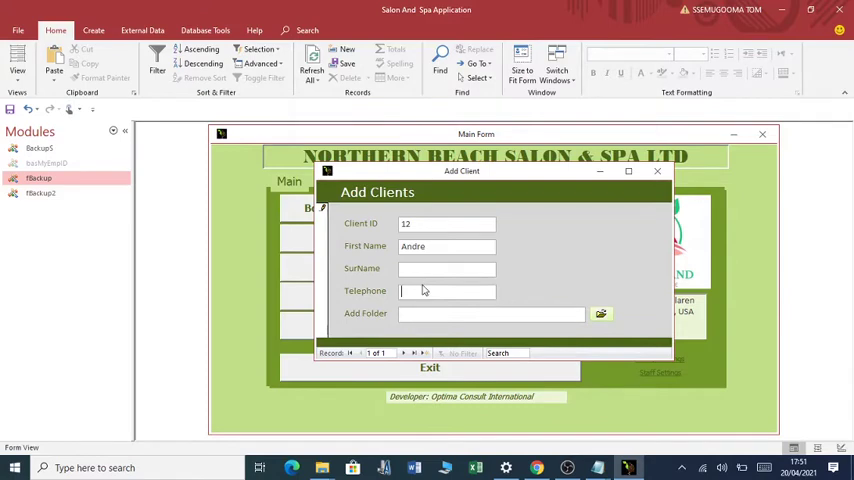
{"action": "type", "text": "766555555544433"}
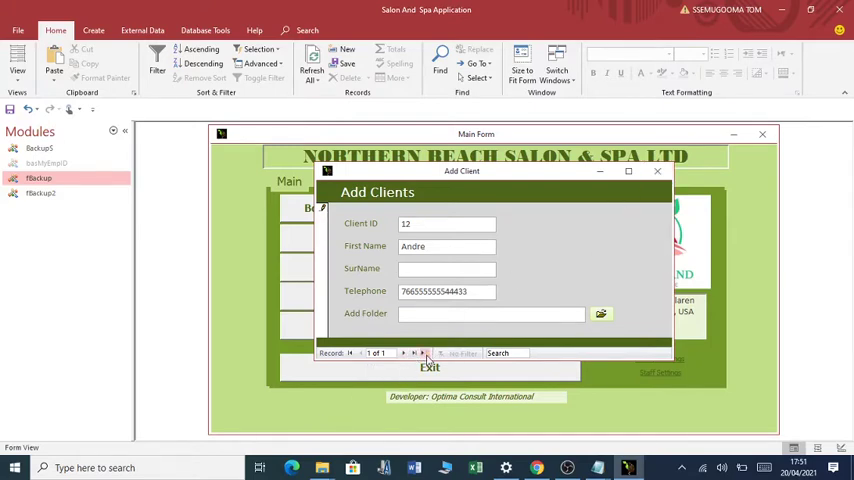
{"action": "left_click", "coordinate": [424, 352]}
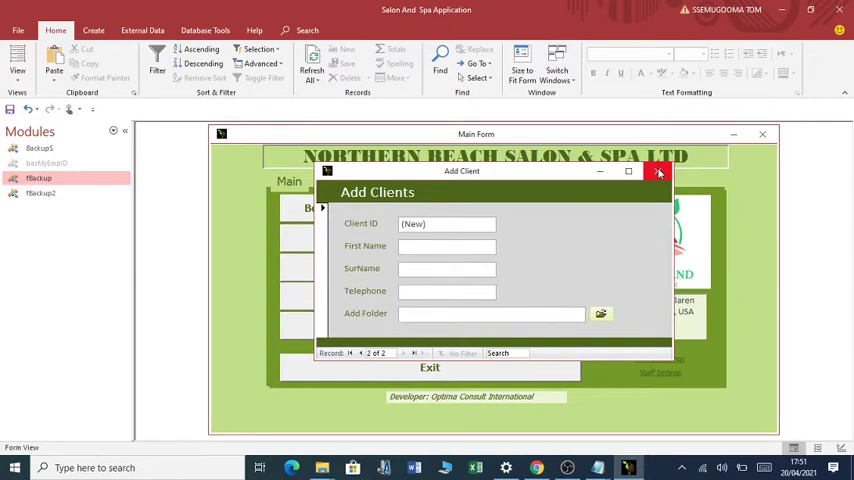
Step: Close the Add Clients form to return to the main form
{"action": "left_click", "coordinate": [658, 172]}
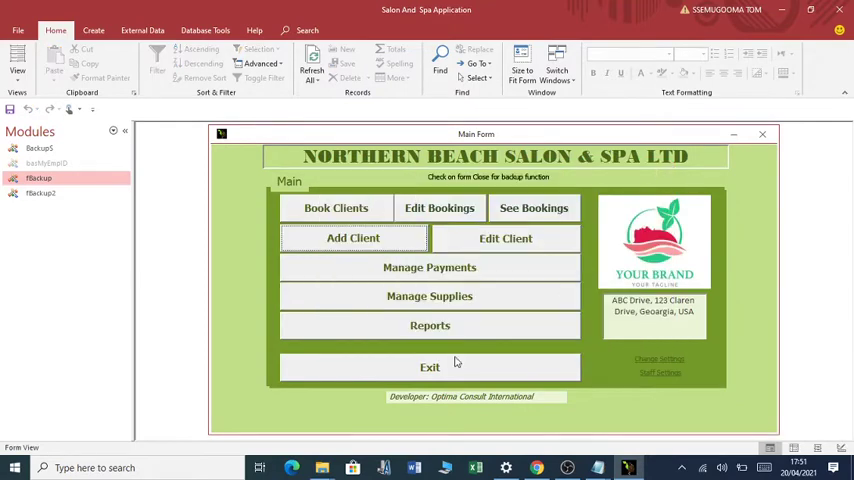
{"action": "mouse_move", "coordinate": [424, 380]}
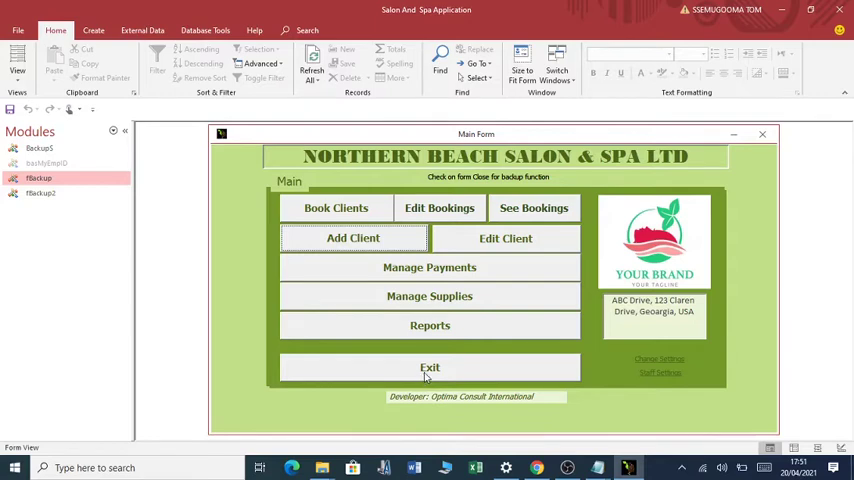
{"action": "mouse_move", "coordinate": [428, 372]}
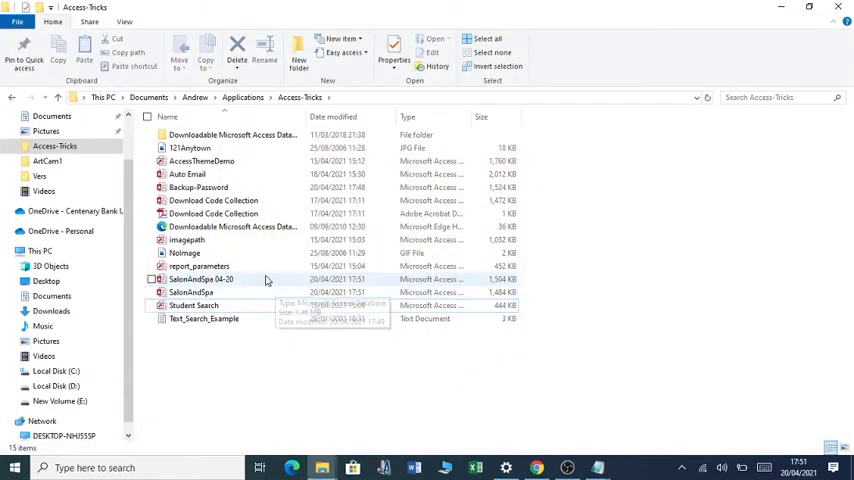
{"action": "mouse_move", "coordinate": [230, 280]}
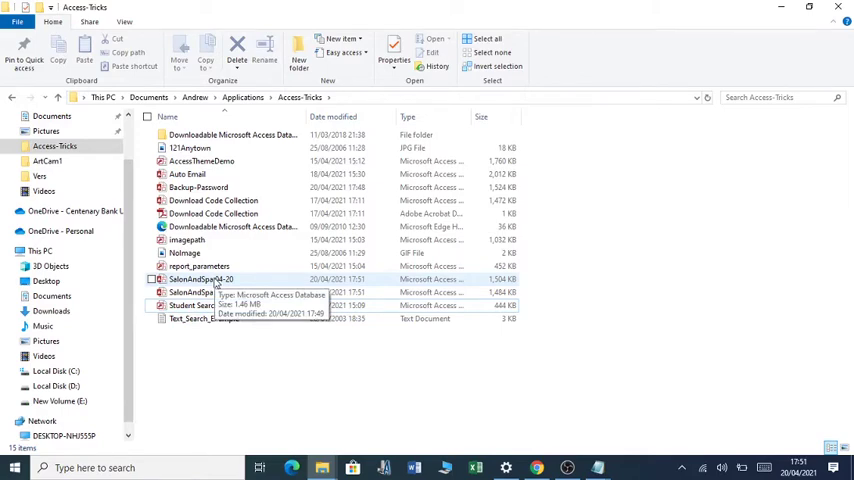
Step: Open the dated backup database and review its Edit Clients form, then close it
{"action": "left_click", "coordinate": [200, 280]}
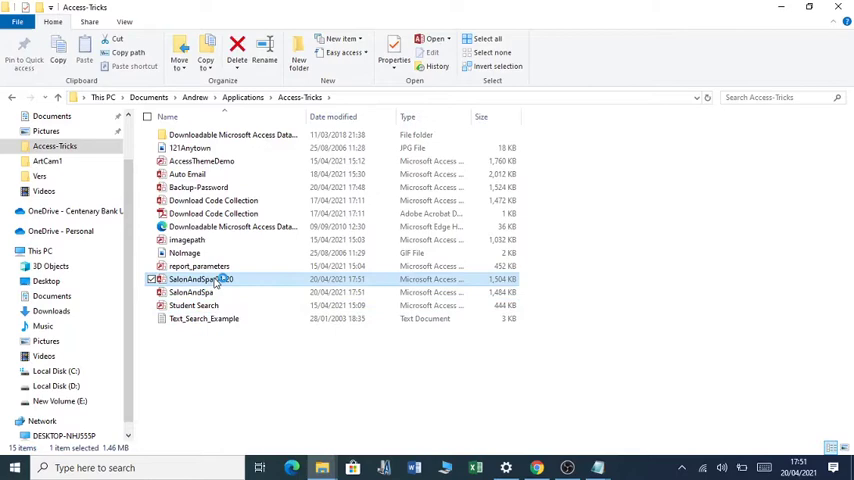
{"action": "double_click", "coordinate": [196, 280]}
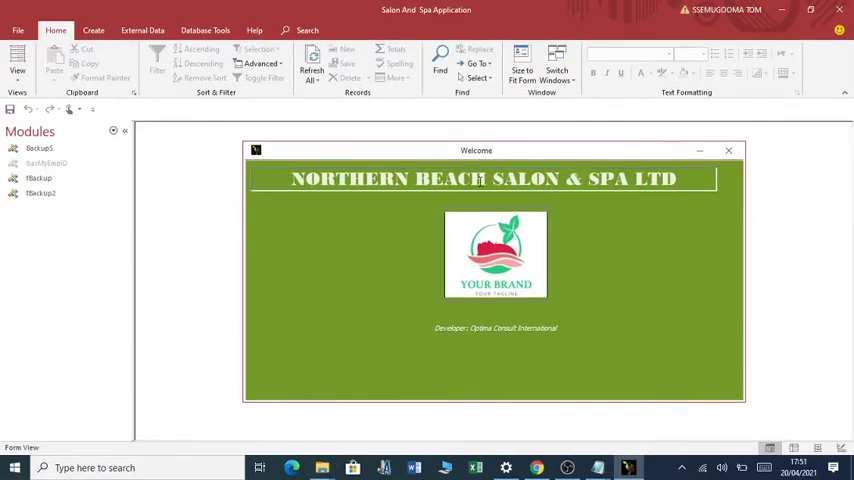
{"action": "mouse_move", "coordinate": [540, 222]}
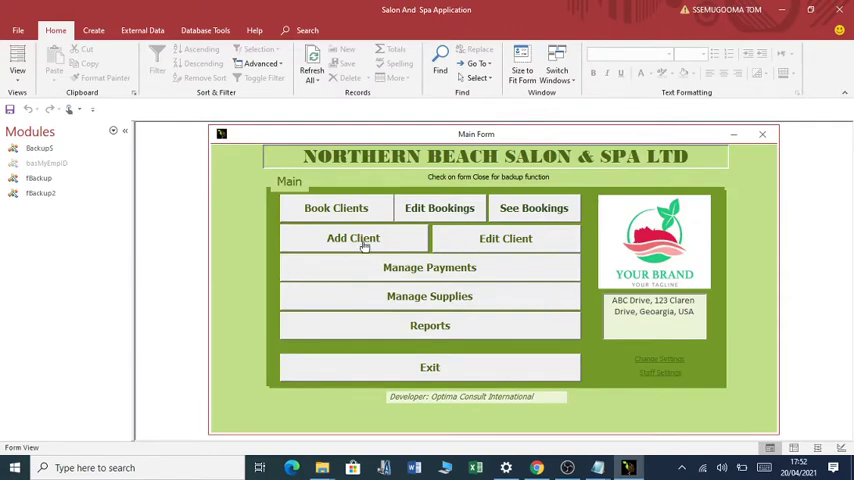
{"action": "left_click", "coordinate": [504, 238]}
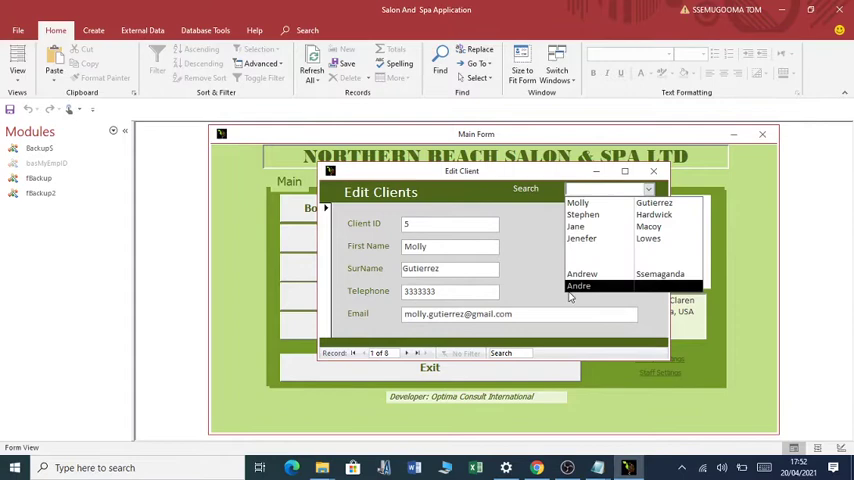
{"action": "left_click", "coordinate": [580, 286]}
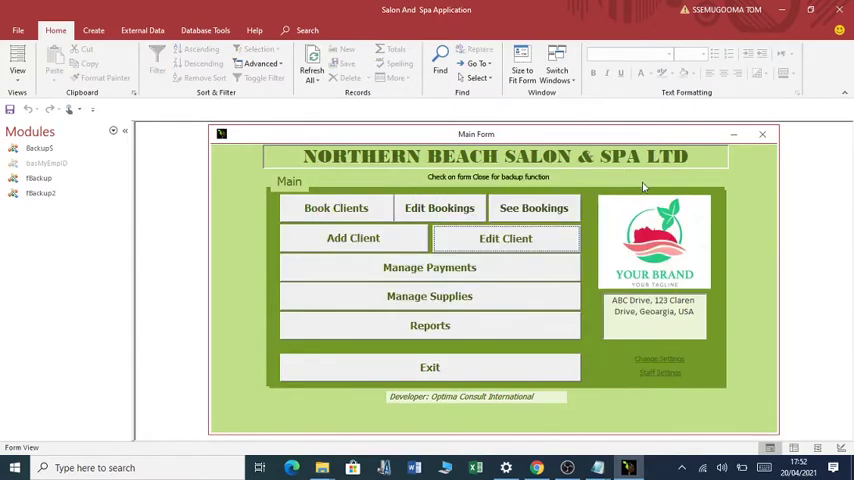
{"action": "mouse_move", "coordinate": [600, 216]}
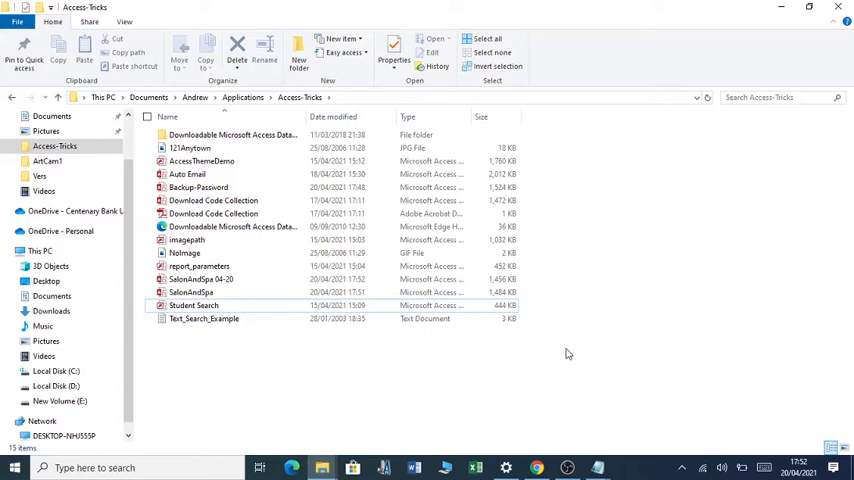
Step: Reopen the original SalonAndSpa database from the Access Tricks folder
{"action": "left_click", "coordinate": [194, 304]}
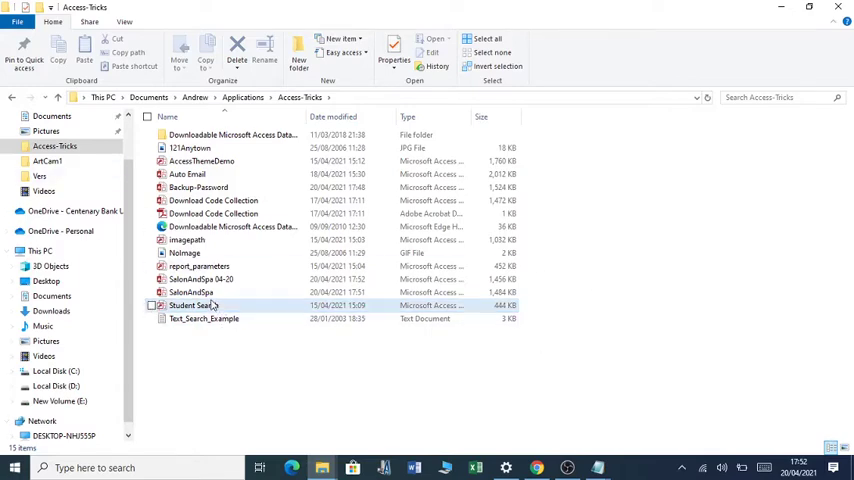
{"action": "mouse_move", "coordinate": [192, 292]}
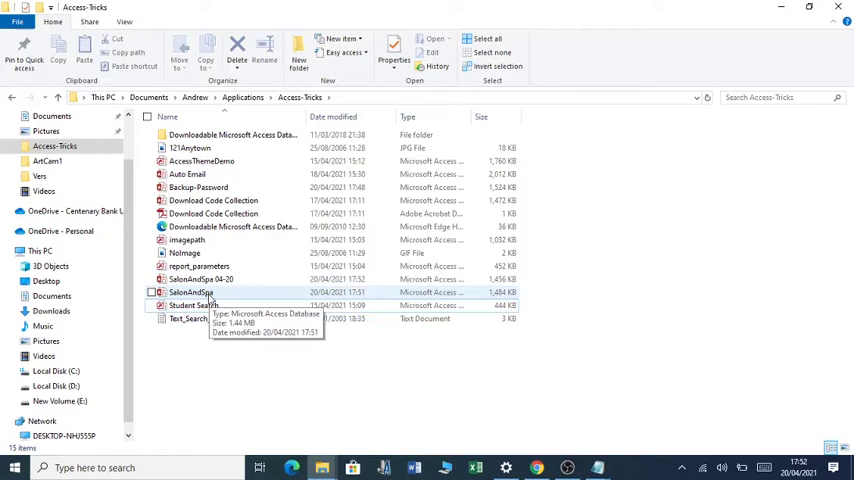
{"action": "double_click", "coordinate": [192, 292]}
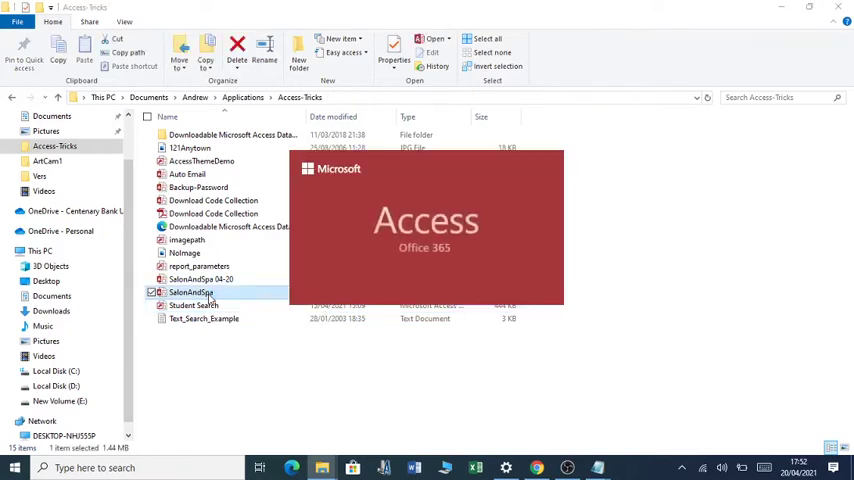
{"action": "double_click", "coordinate": [190, 292]}
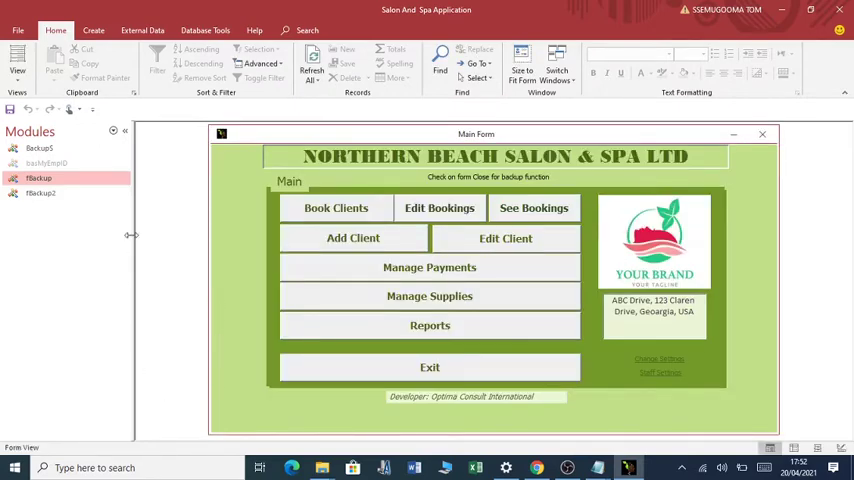
Step: Create a new blank code module from the Create ribbon
{"action": "left_click", "coordinate": [92, 30]}
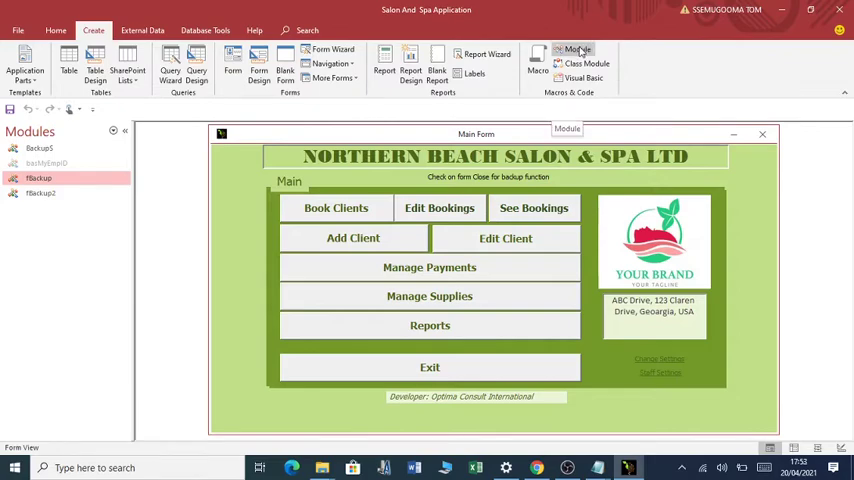
{"action": "left_click", "coordinate": [576, 48]}
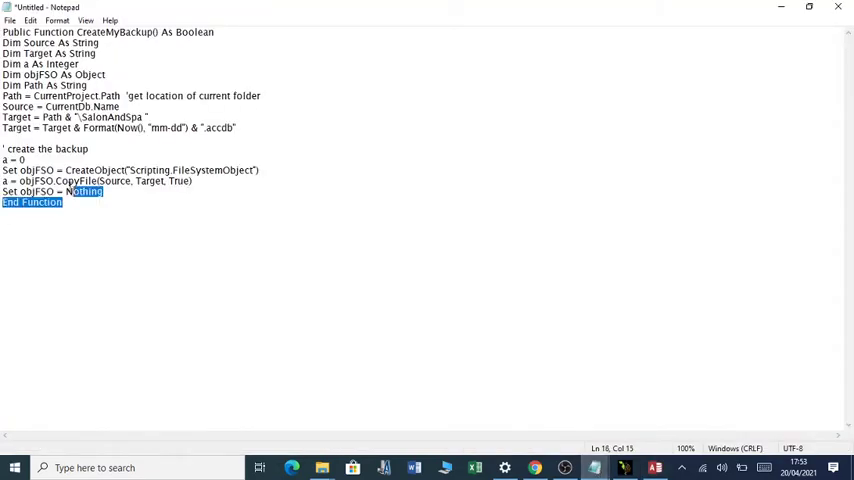
Step: Copy the whole CreateMyBackup function text in Notepad to the clipboard
{"action": "key", "text": "ctrl+a"}
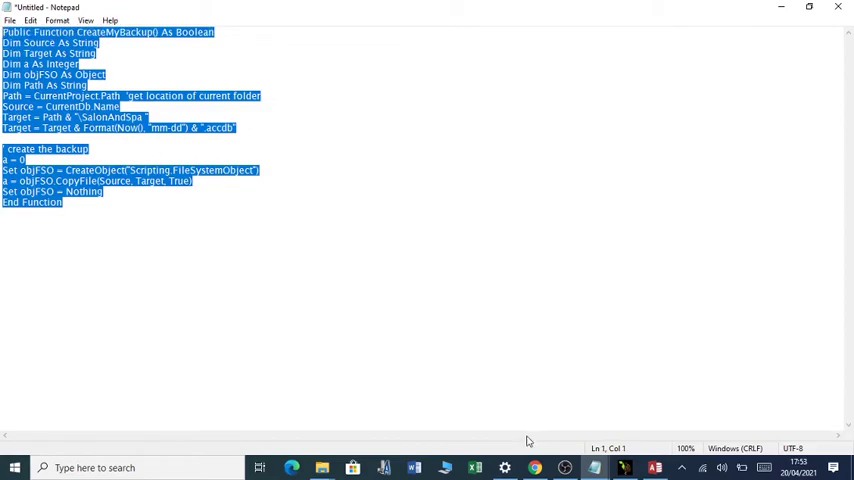
{"action": "right_click", "coordinate": [84, 120]}
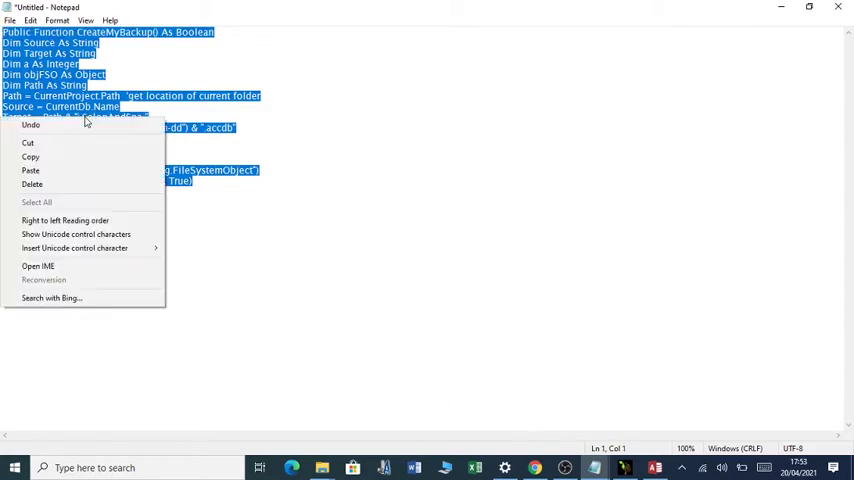
{"action": "mouse_move", "coordinate": [30, 156]}
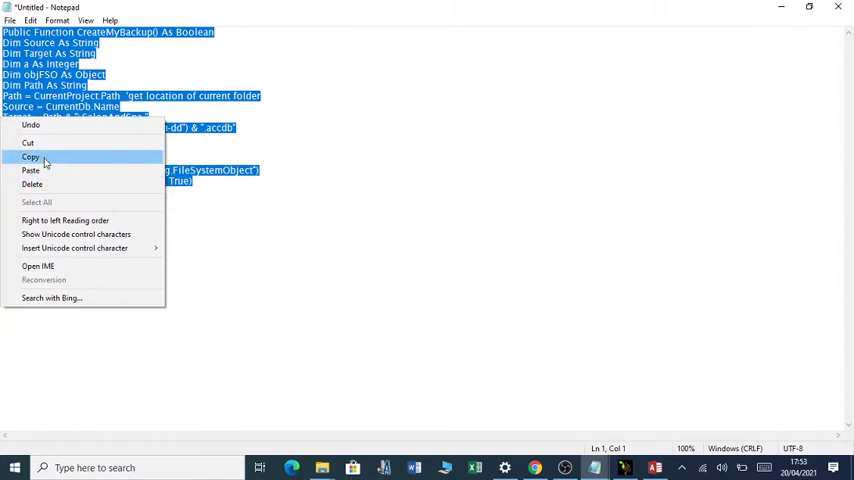
{"action": "left_click", "coordinate": [32, 156]}
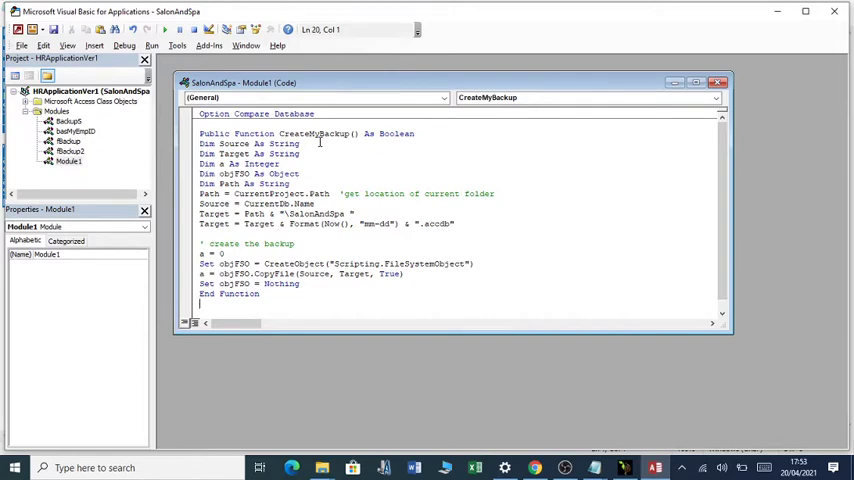
{"action": "mouse_move", "coordinate": [356, 144]}
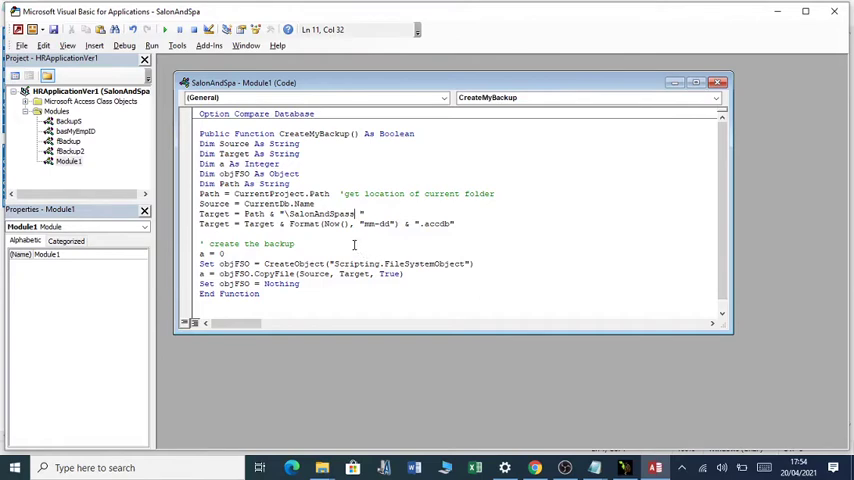
{"action": "mouse_move", "coordinate": [358, 248]}
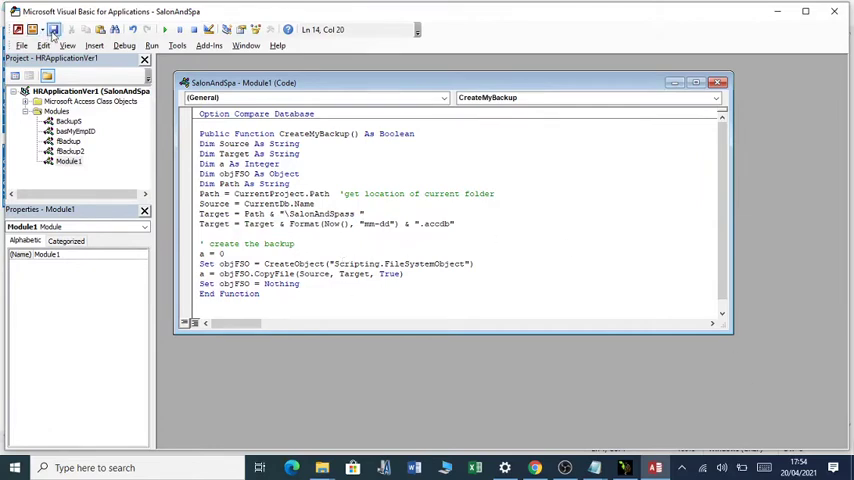
Step: Save the backup module under the name CreateBP
{"action": "left_click", "coordinate": [54, 28]}
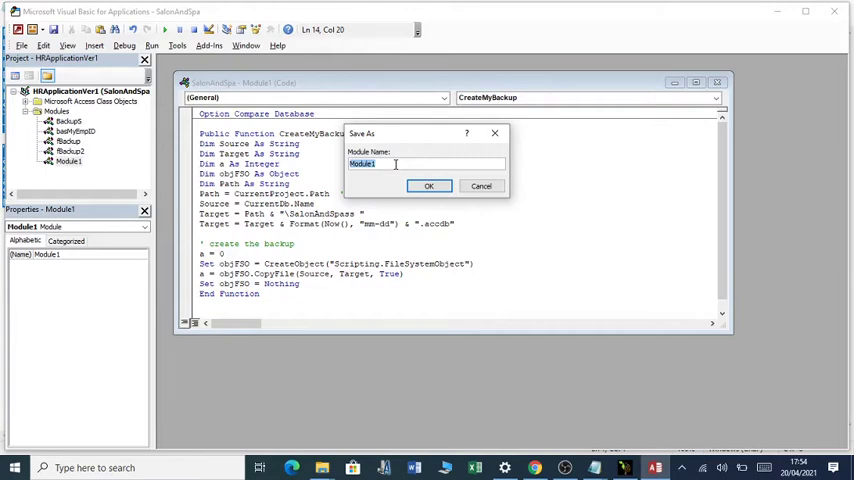
{"action": "type", "text": "B"}
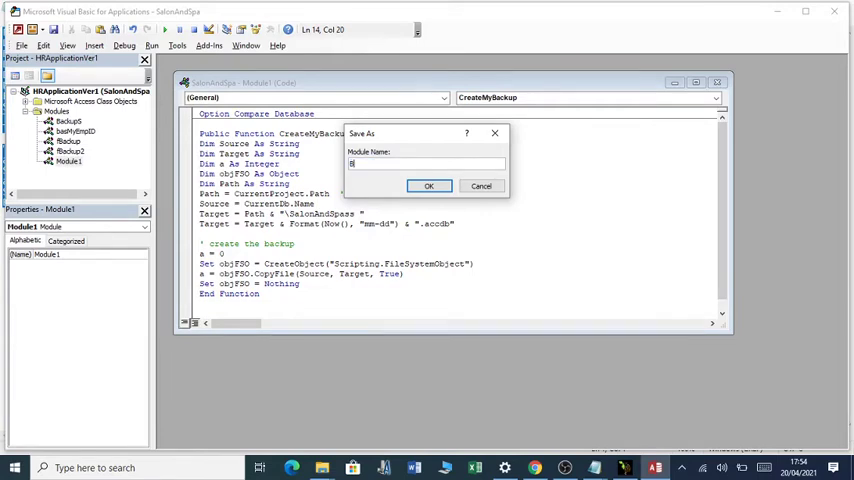
{"action": "type", "text": "Create"}
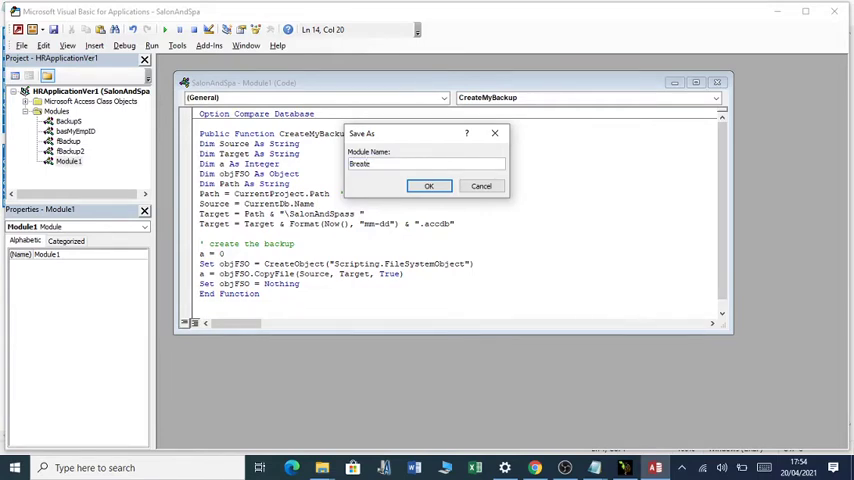
{"action": "key", "text": "ctrl+a"}
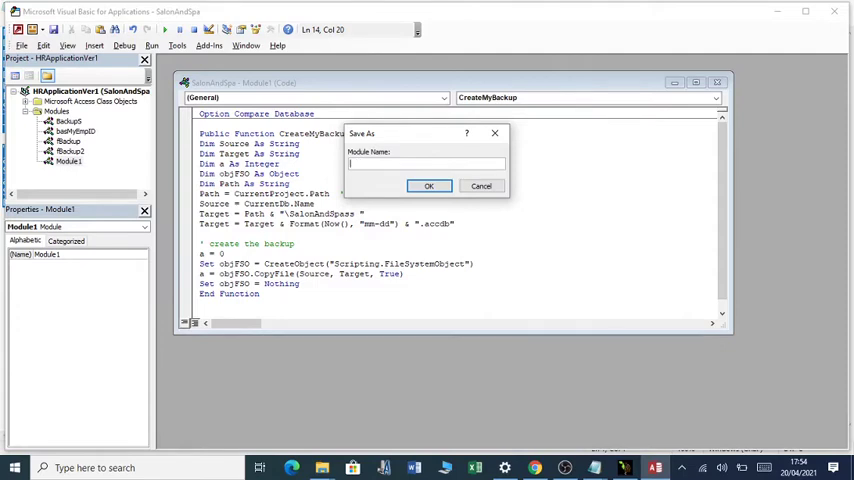
{"action": "type", "text": "O"}
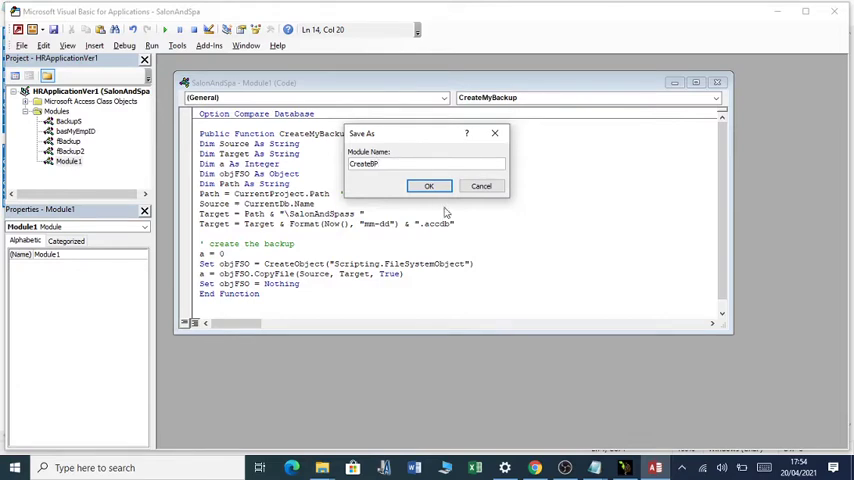
{"action": "left_click", "coordinate": [428, 186]}
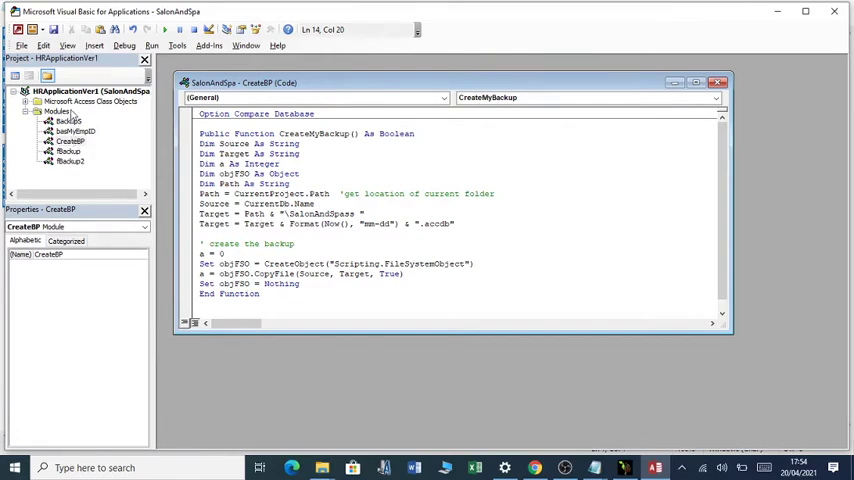
{"action": "mouse_move", "coordinate": [98, 150]}
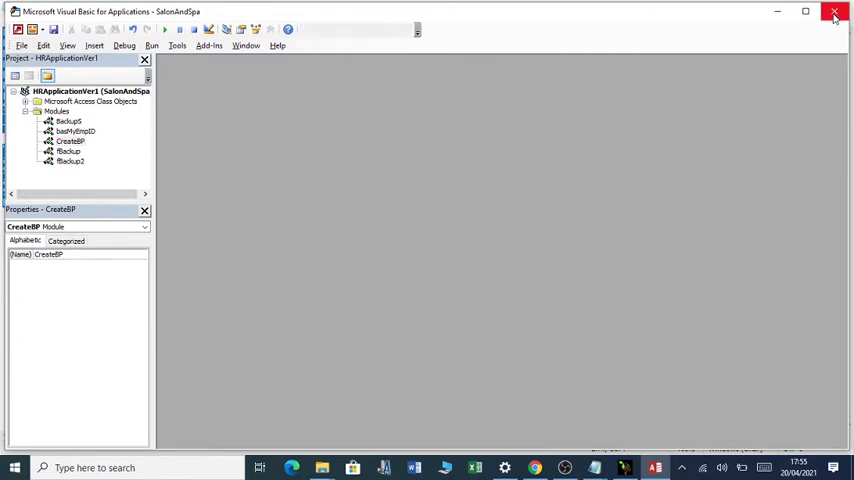
Step: Return to the CreateBP module and select the CreateMyBackup function name
{"action": "left_click", "coordinate": [836, 12]}
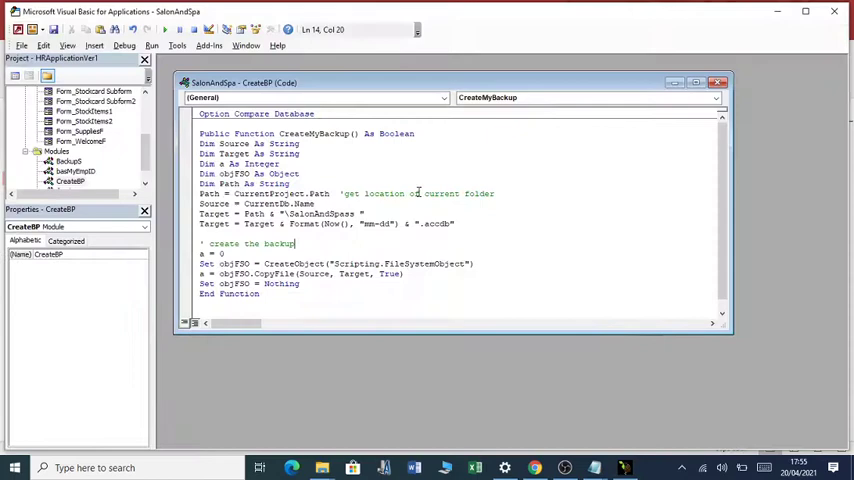
{"action": "double_click", "coordinate": [296, 132]}
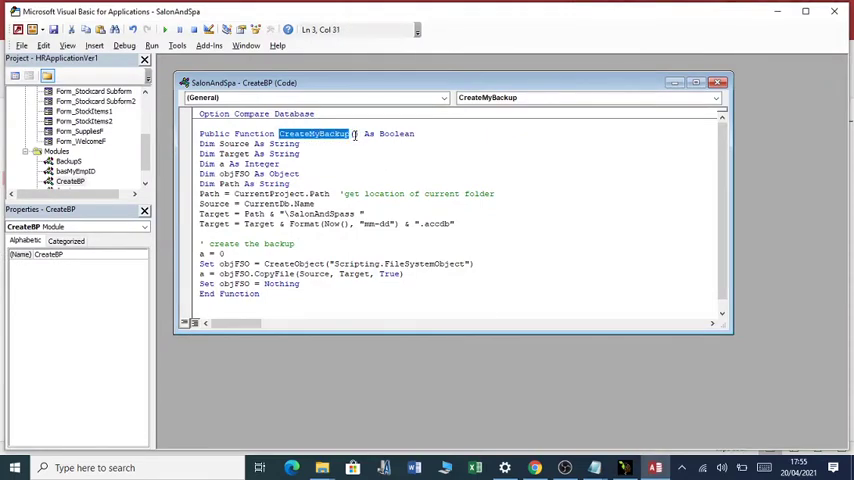
{"action": "mouse_move", "coordinate": [652, 152]}
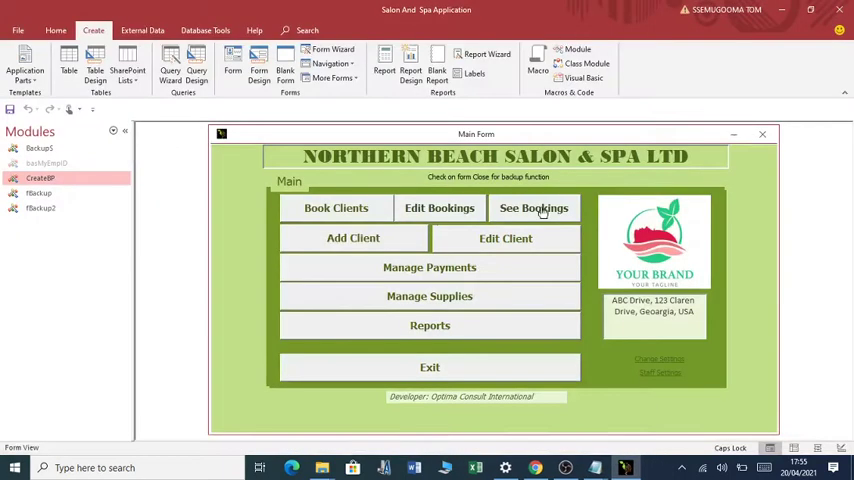
{"action": "mouse_move", "coordinate": [440, 208]}
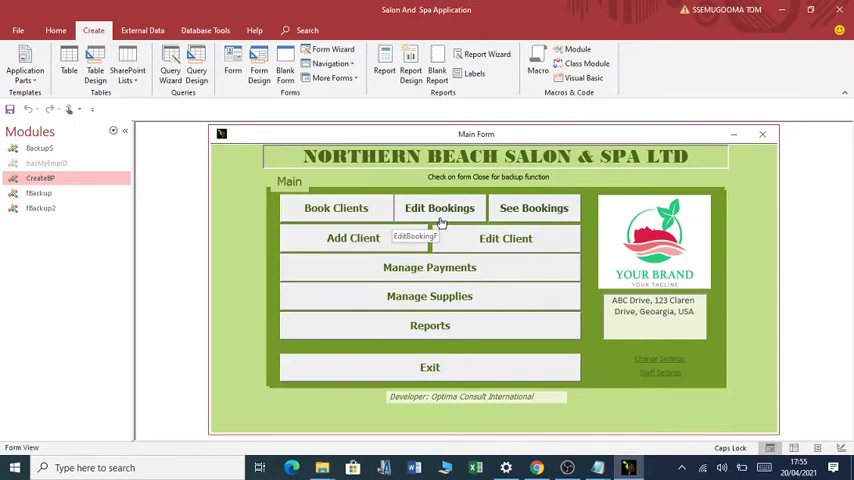
{"action": "mouse_move", "coordinate": [754, 136]}
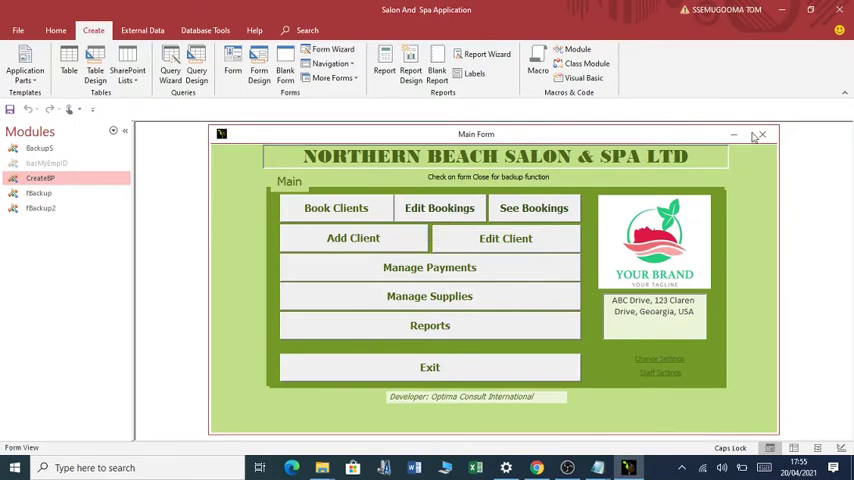
Step: Close the running Main form and reopen MainF from the navigation pane's Forms list
{"action": "left_click", "coordinate": [760, 134]}
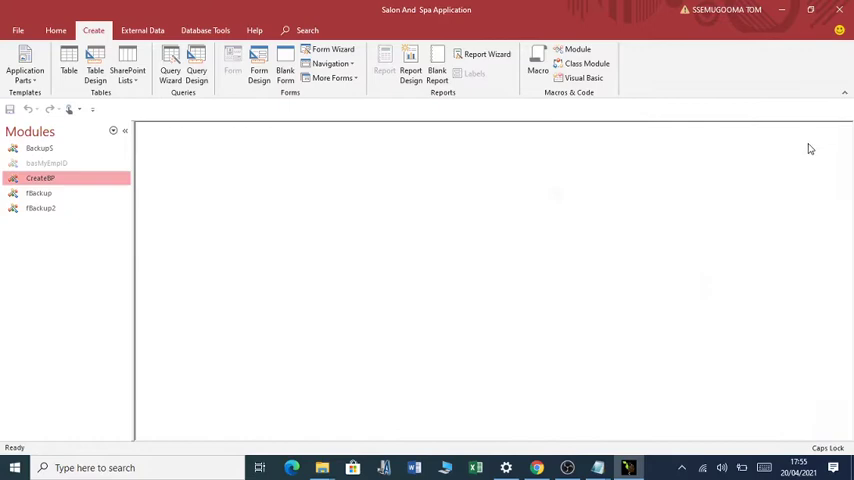
{"action": "left_click", "coordinate": [112, 132]}
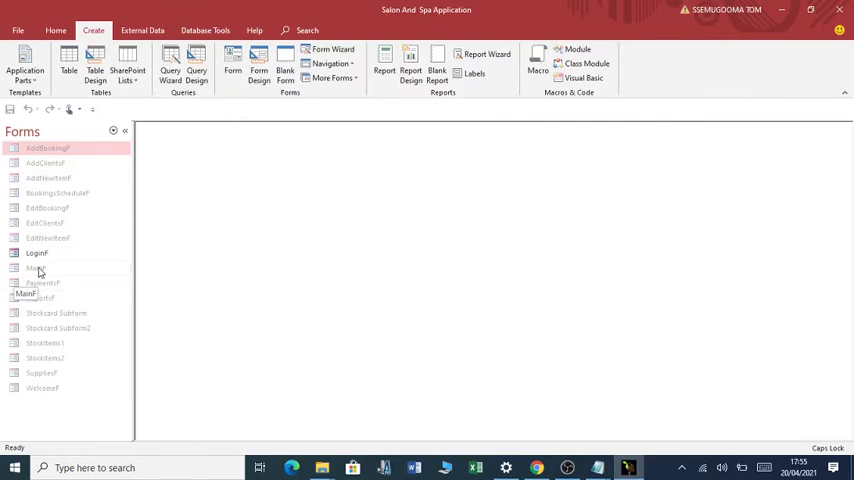
{"action": "double_click", "coordinate": [36, 268]}
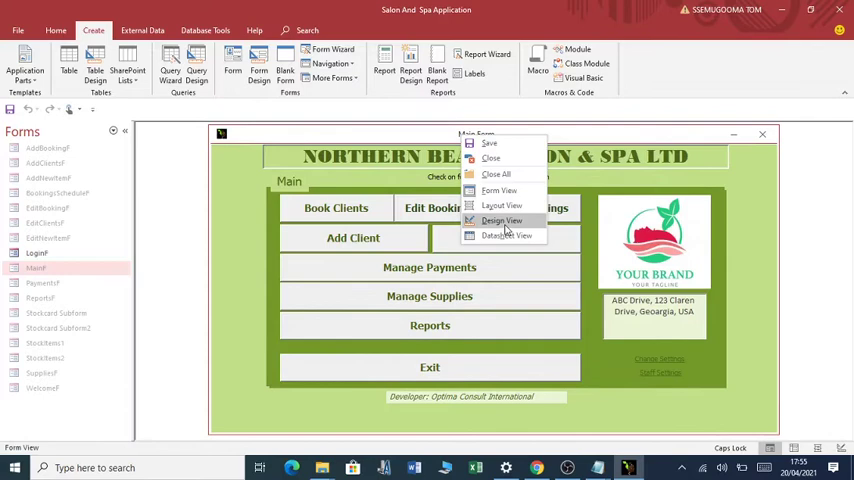
Step: Put the Main form in Design View and choose Code Builder for its On Close event
{"action": "left_click", "coordinate": [500, 220]}
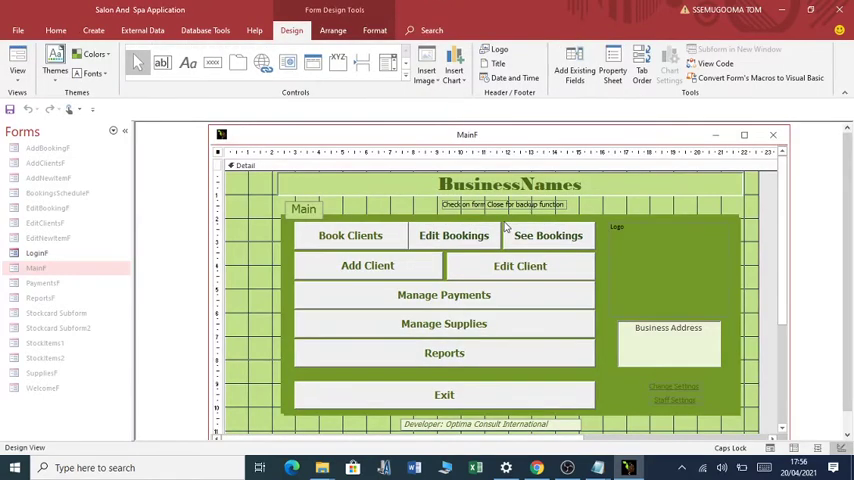
{"action": "mouse_move", "coordinate": [292, 148]}
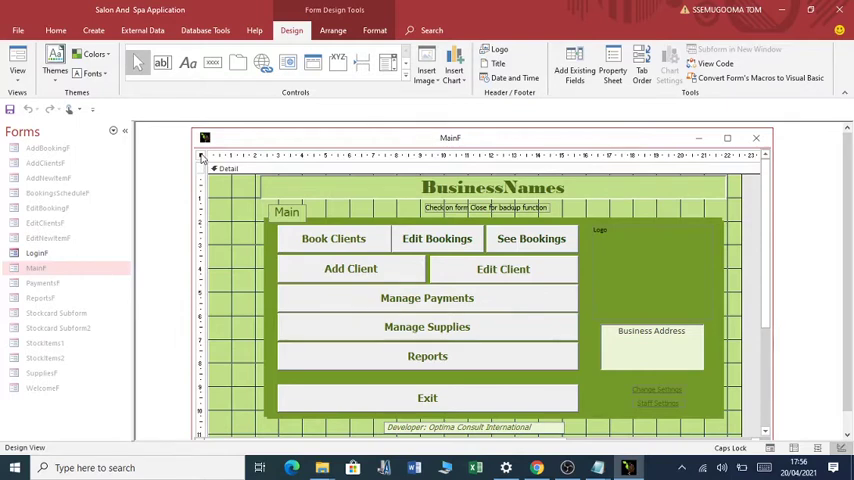
{"action": "left_click", "coordinate": [612, 62]}
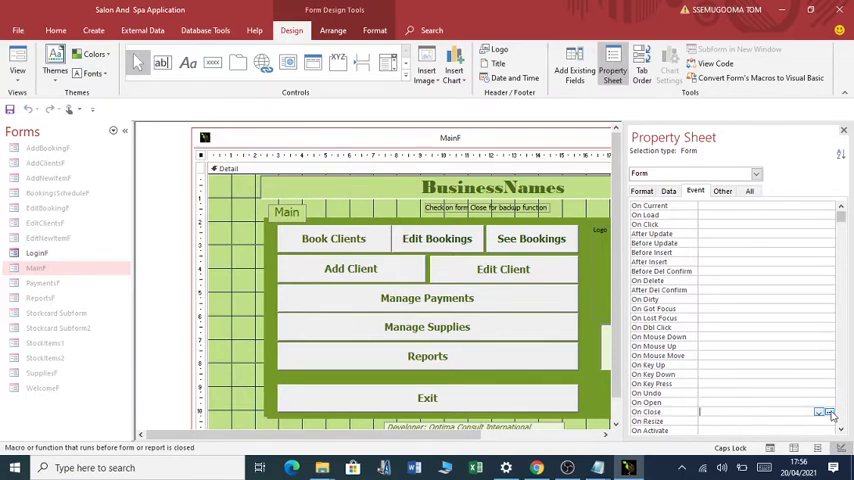
{"action": "left_click", "coordinate": [824, 412]}
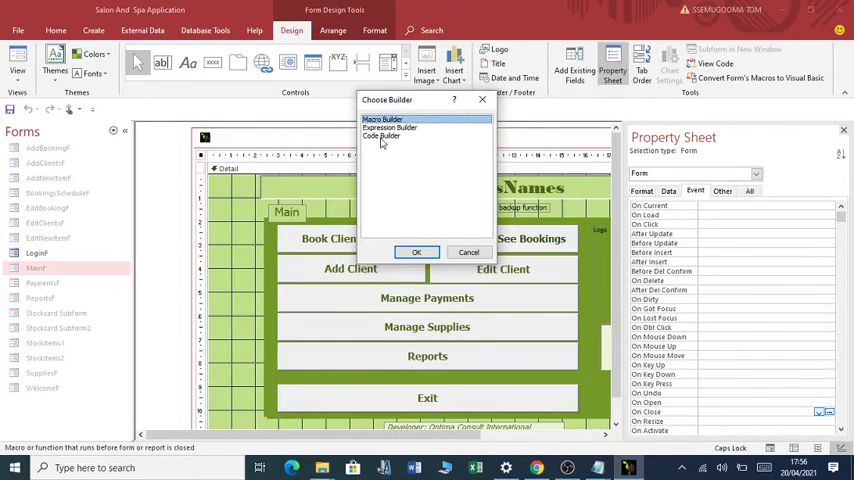
{"action": "left_click", "coordinate": [382, 136]}
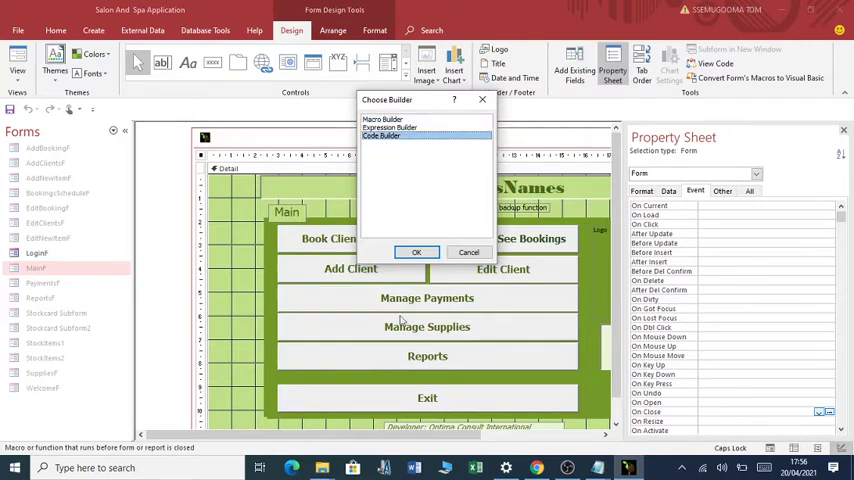
{"action": "left_click", "coordinate": [388, 128]}
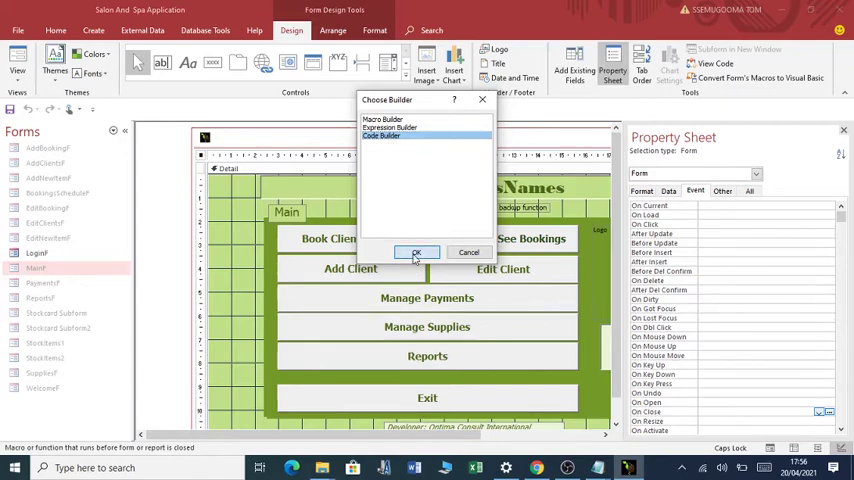
Step: Clear the old lines in Form_Close and begin a Call statement
{"action": "left_click", "coordinate": [416, 252]}
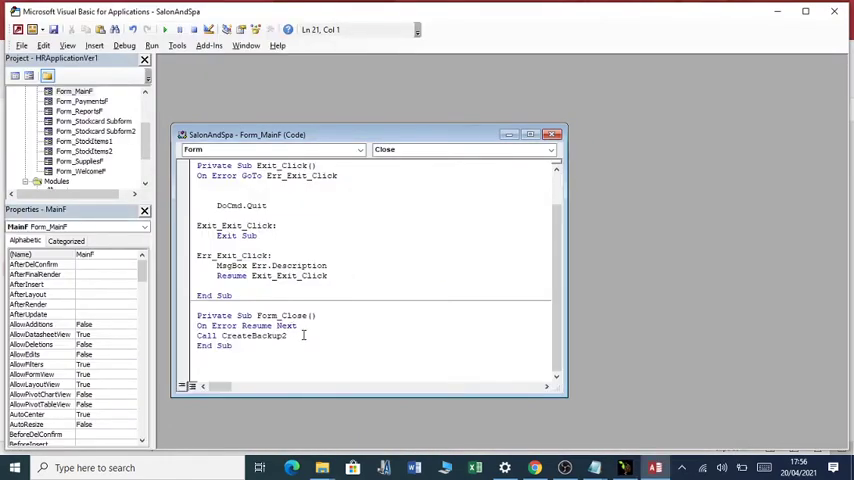
{"action": "left_click_drag", "start_coordinate": [198, 324], "coordinate": [286, 336]}
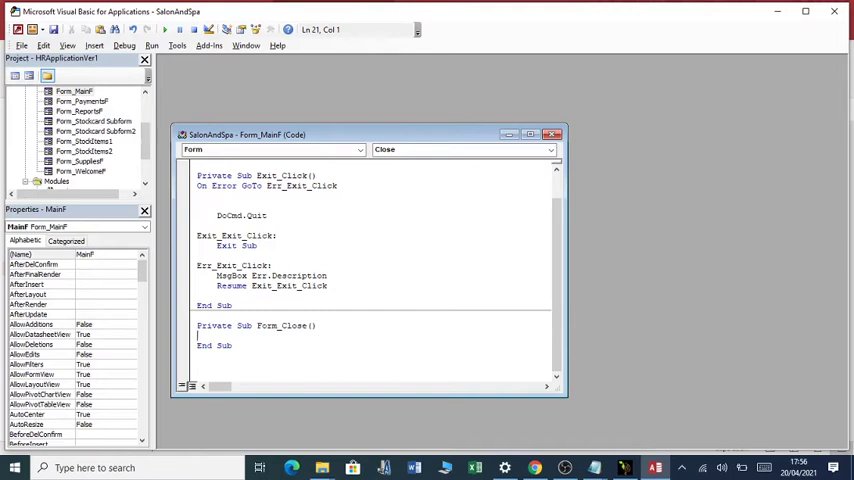
{"action": "type", "text": "CA"}
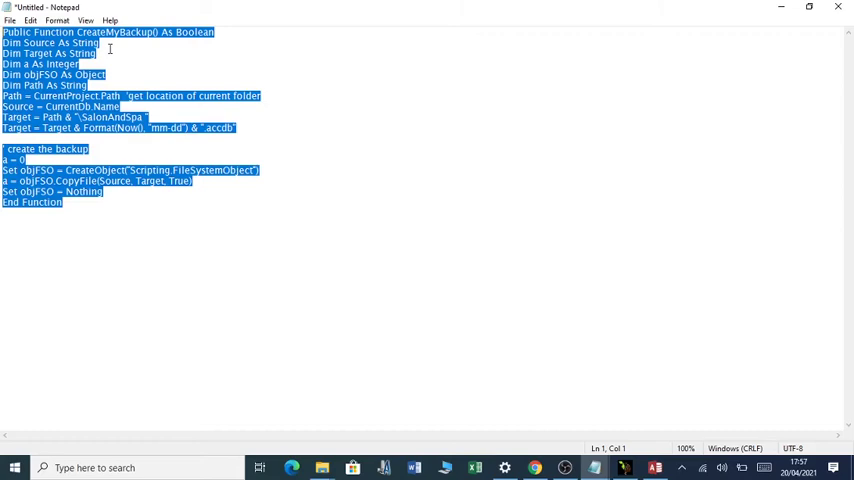
Step: Select the function name CreateMyBackup in the Notepad copy of the backup code
{"action": "left_click", "coordinate": [90, 32]}
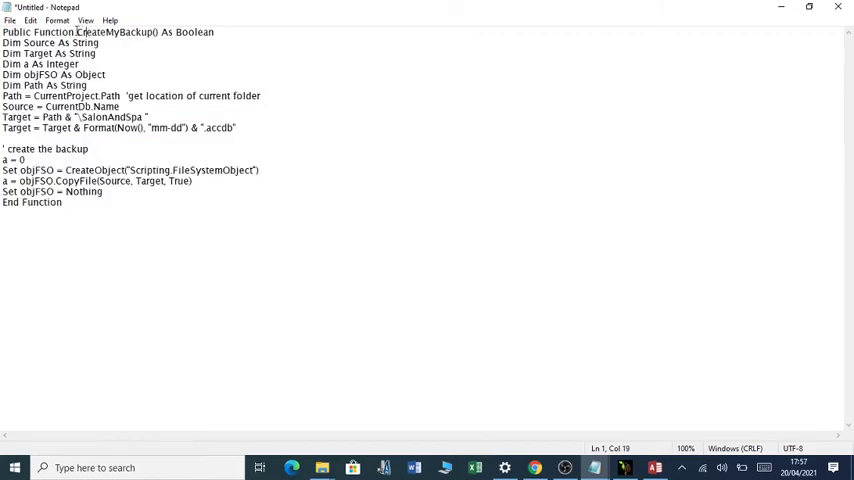
{"action": "double_click", "coordinate": [112, 32]}
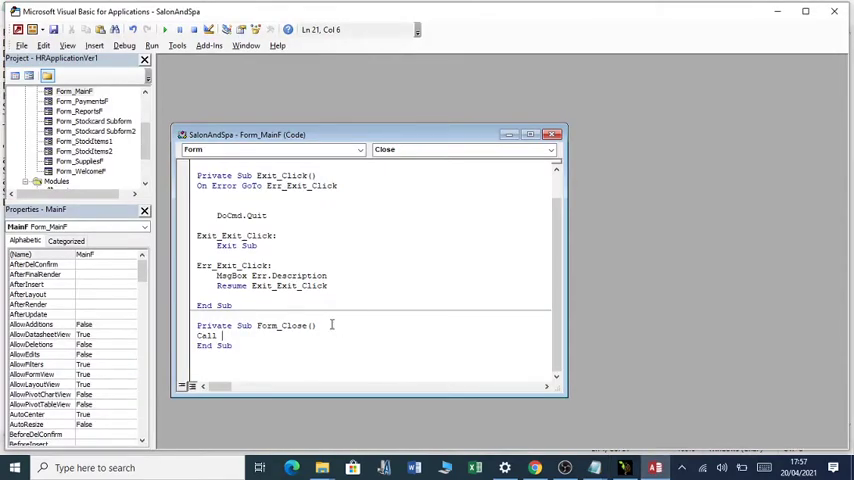
Step: Make Form_Close read On Error Resume Next followed by Call CreateMyBackup
{"action": "type", "text": "CreateMyBackup"}
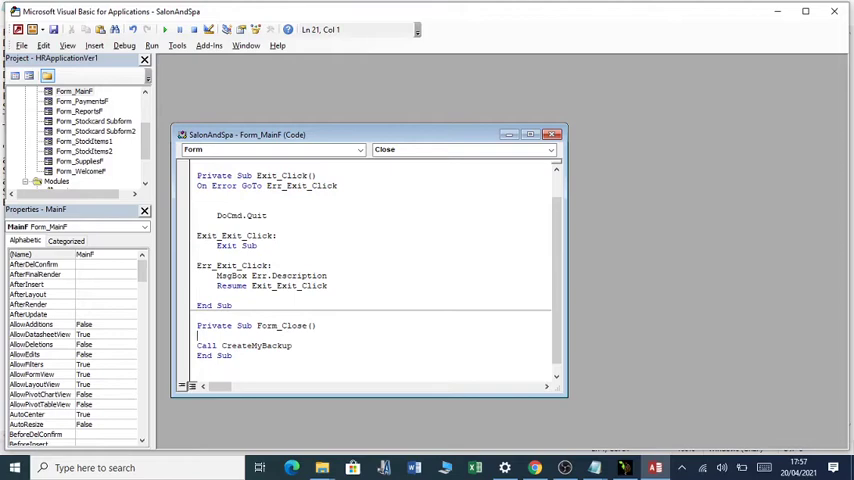
{"action": "type", "text": "on erro"}
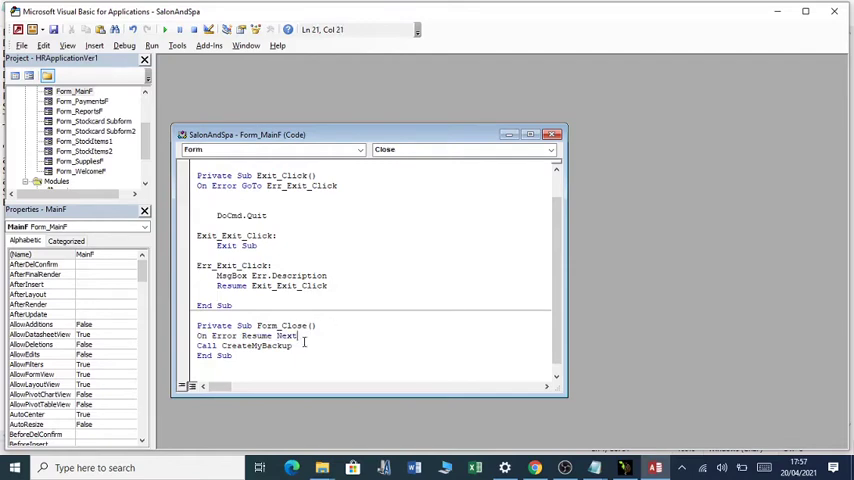
{"action": "double_click", "coordinate": [260, 346]}
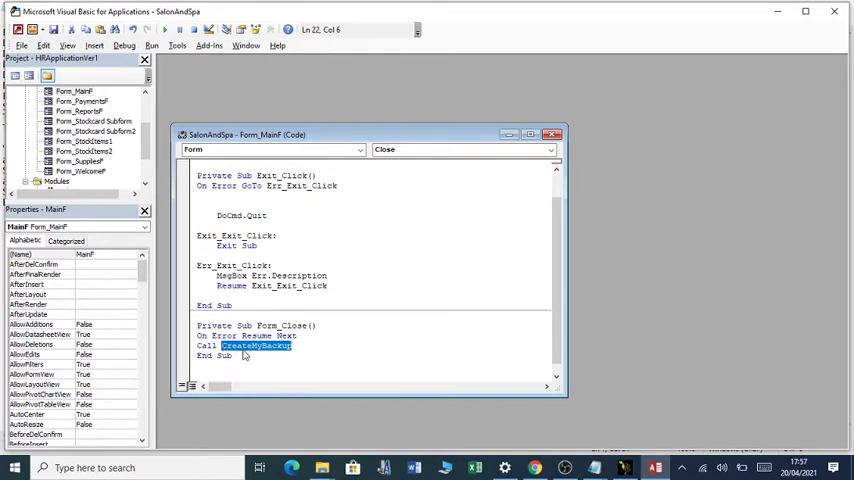
{"action": "left_click", "coordinate": [256, 344]}
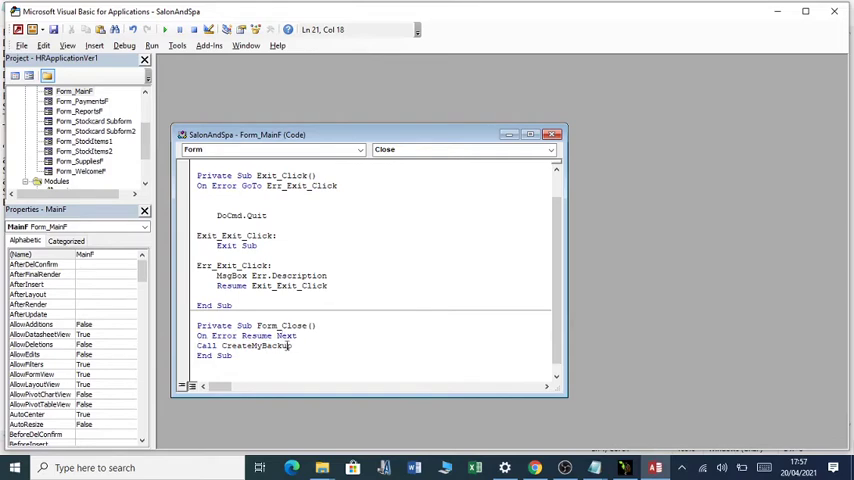
{"action": "mouse_move", "coordinate": [338, 344]}
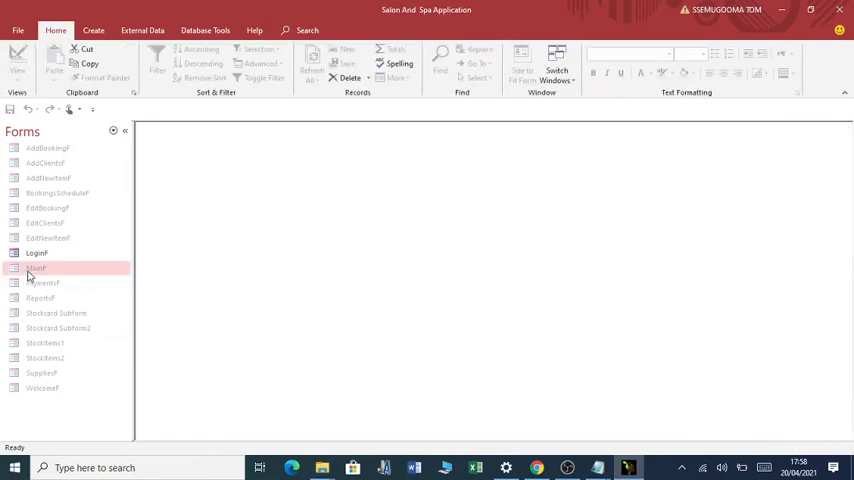
Step: Run the Main form again from the Forms list after leaving design view
{"action": "double_click", "coordinate": [36, 268]}
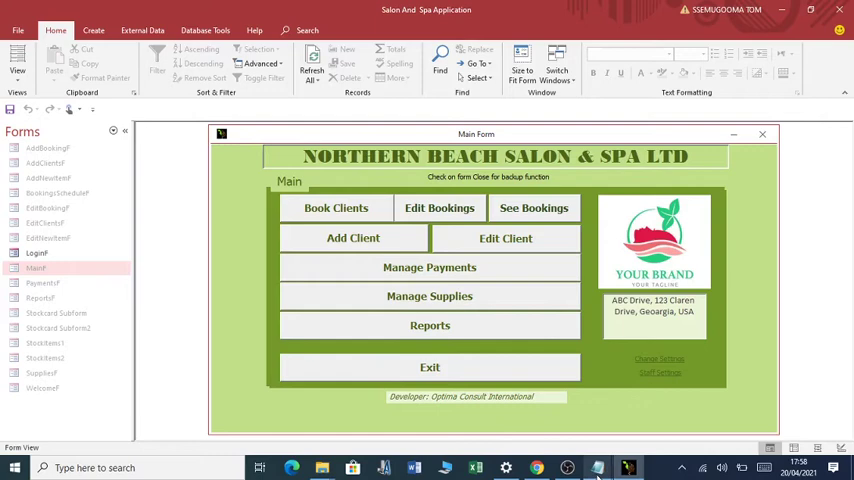
{"action": "mouse_move", "coordinate": [600, 468]}
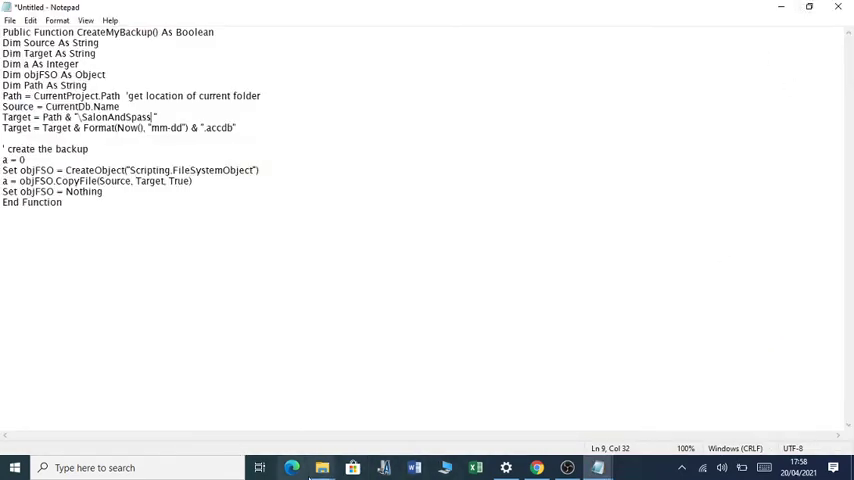
Step: Launch the SalonAndSpa .accdb from the Access Tricks folder
{"action": "left_click", "coordinate": [320, 468]}
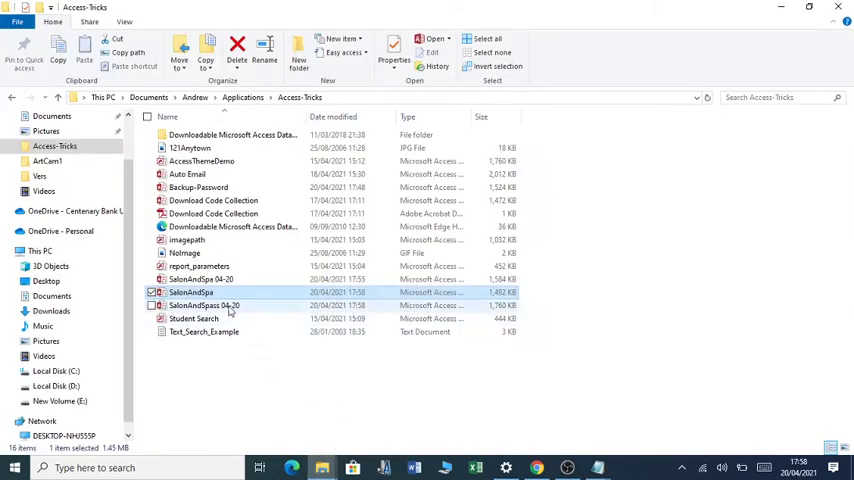
{"action": "mouse_move", "coordinate": [204, 304]}
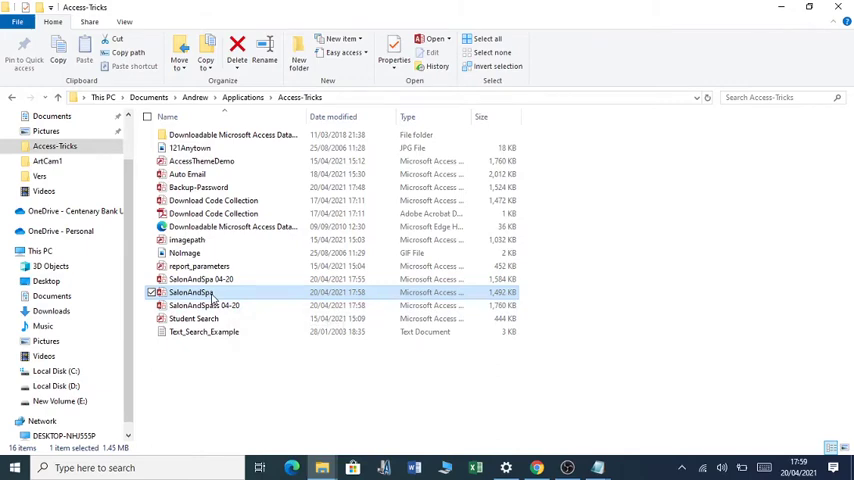
{"action": "mouse_move", "coordinate": [190, 292]}
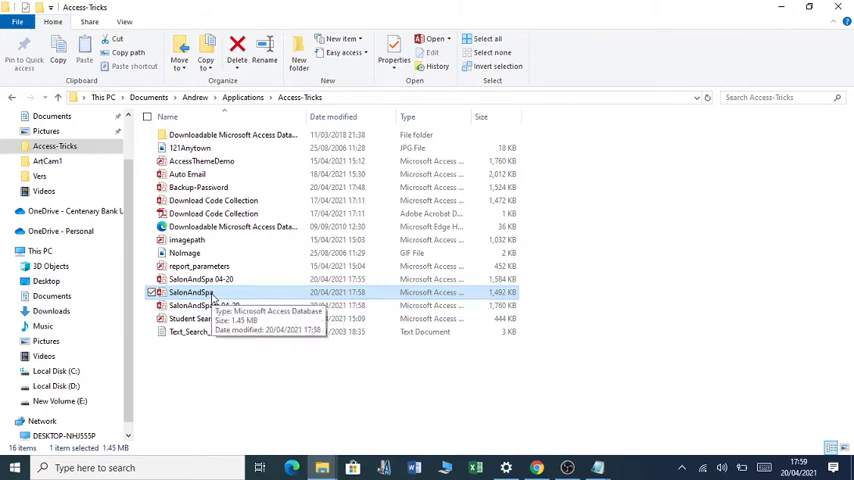
{"action": "double_click", "coordinate": [190, 292]}
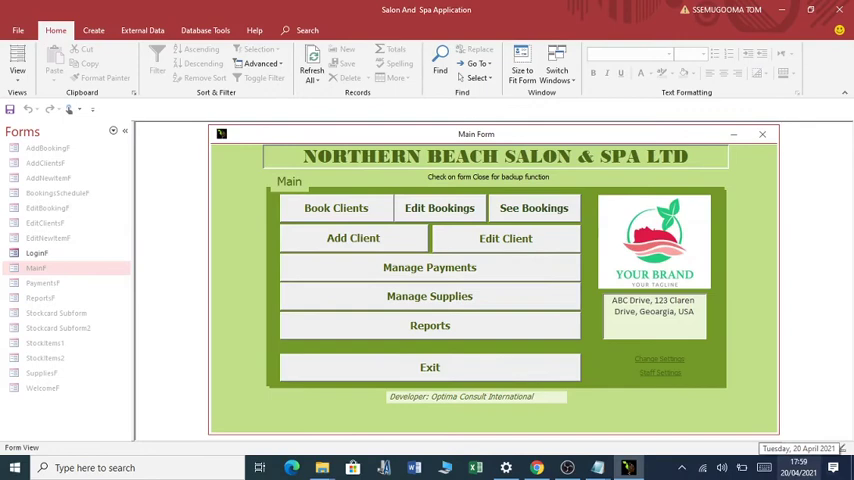
{"action": "mouse_move", "coordinate": [404, 256]}
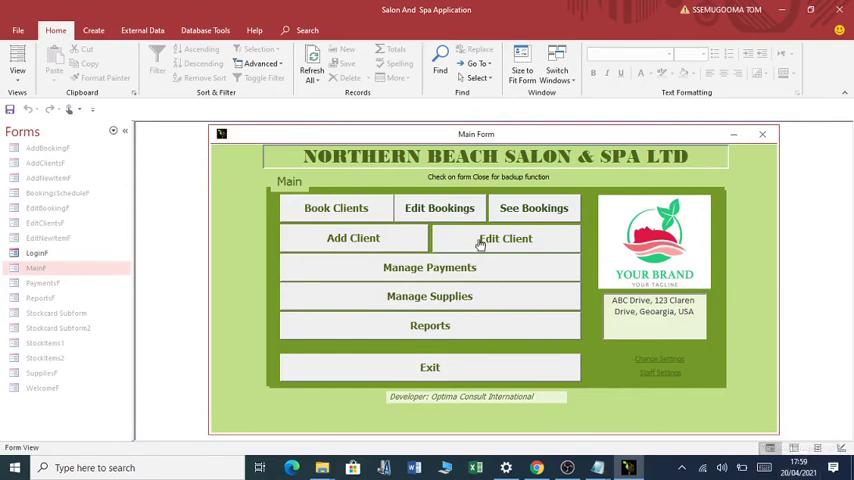
Step: Edit Andra's surname with 'sss' in the Edit Client form, then close it
{"action": "left_click", "coordinate": [504, 238]}
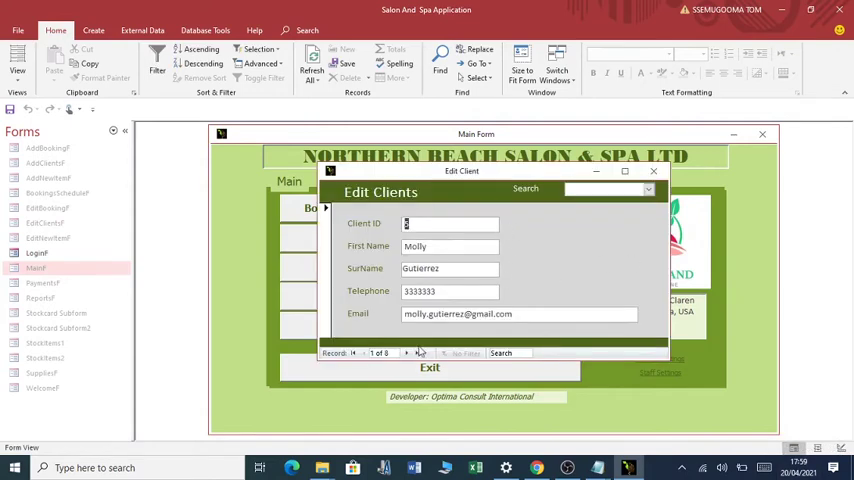
{"action": "left_click", "coordinate": [408, 352]}
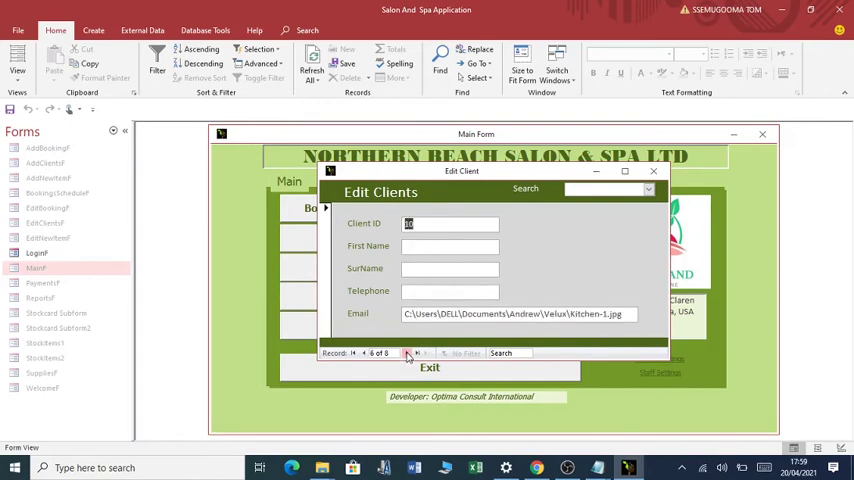
{"action": "left_click", "coordinate": [408, 352]}
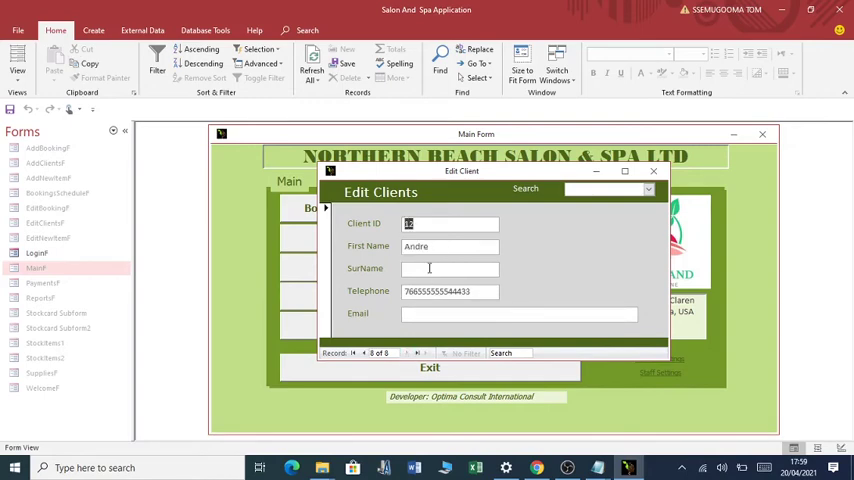
{"action": "type", "text": "sss"}
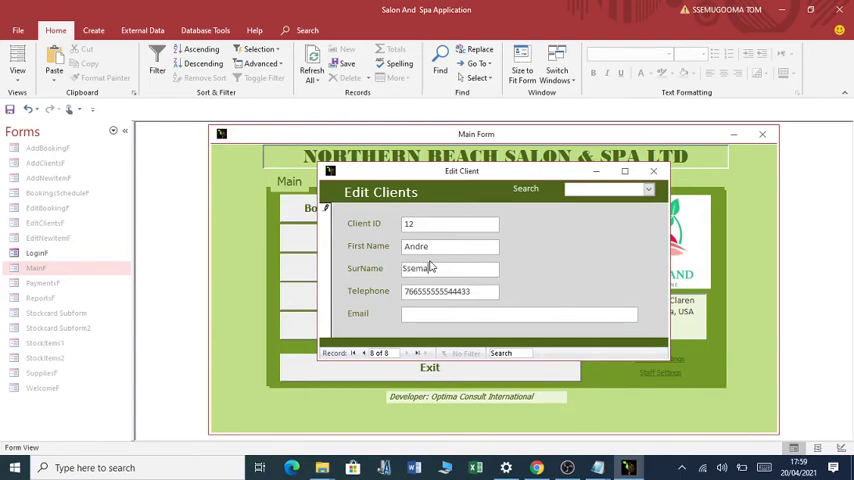
{"action": "left_click", "coordinate": [448, 314]}
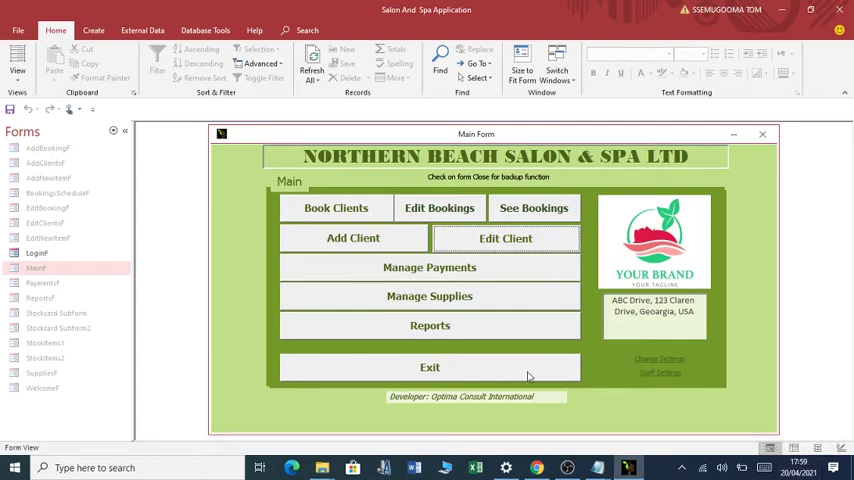
{"action": "mouse_move", "coordinate": [688, 394]}
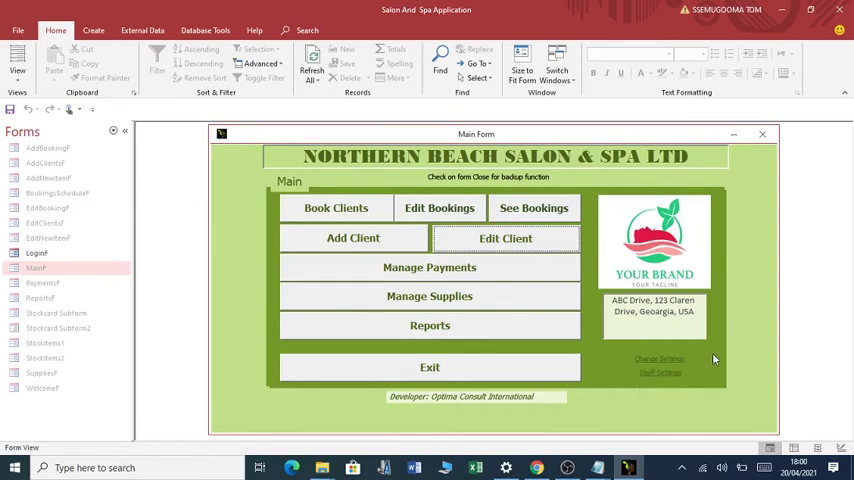
{"action": "mouse_move", "coordinate": [420, 372]}
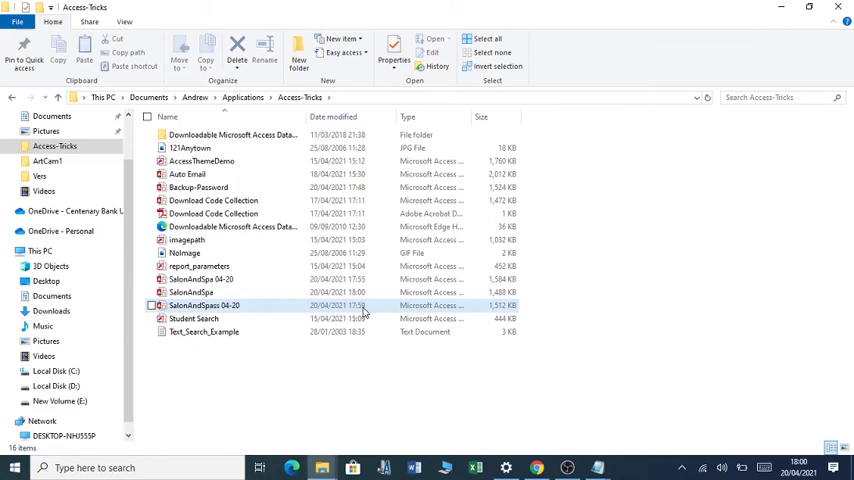
{"action": "mouse_move", "coordinate": [236, 312]}
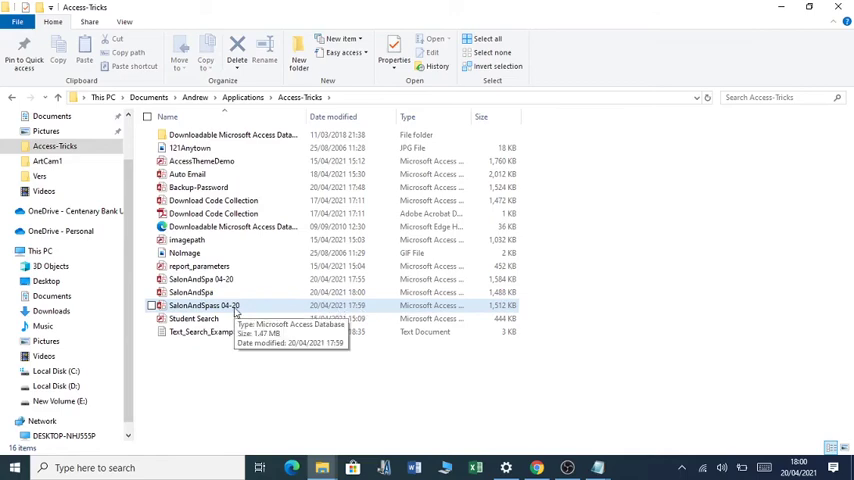
Step: Open the newly created dated SalonAndSpa backup database from the Access Tricks folder
{"action": "double_click", "coordinate": [204, 304]}
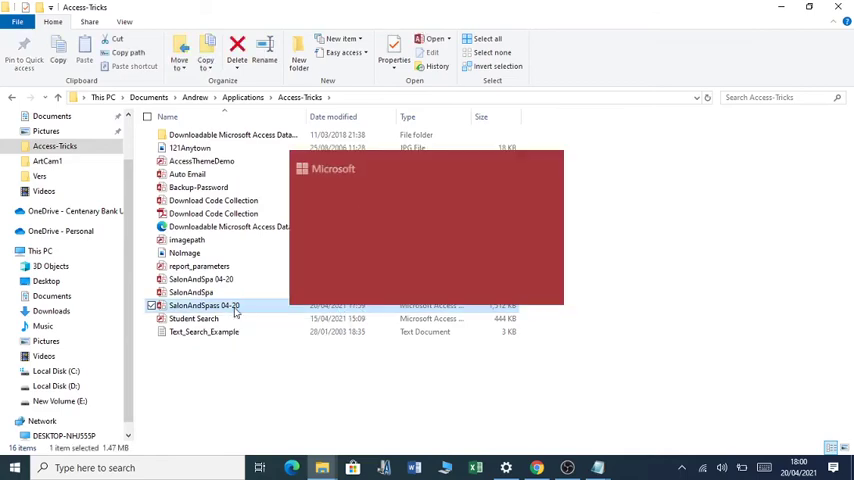
{"action": "double_click", "coordinate": [204, 304]}
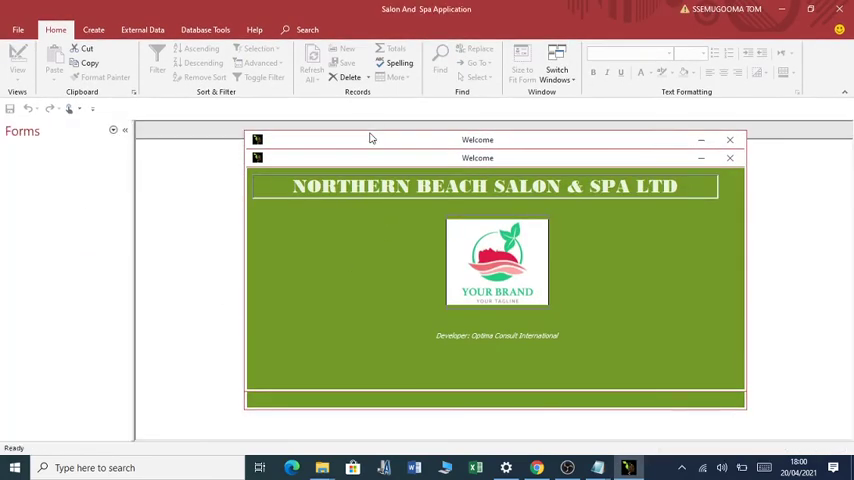
Step: In the backup copy, look up client Andra (ID 12) in Edit Clients, then close the form
{"action": "left_click", "coordinate": [730, 140]}
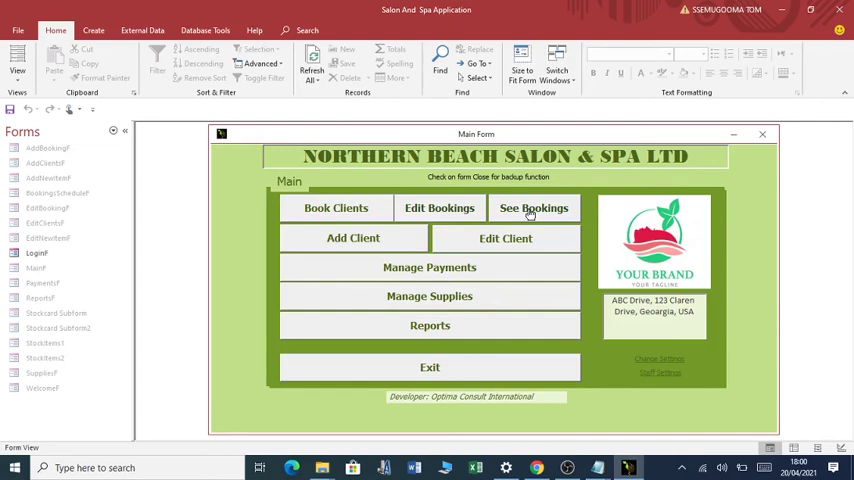
{"action": "mouse_move", "coordinate": [516, 252]}
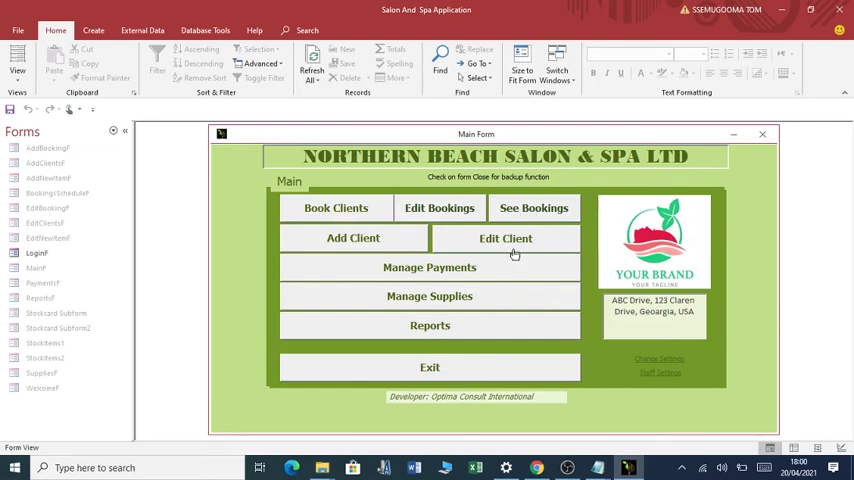
{"action": "left_click", "coordinate": [504, 238]}
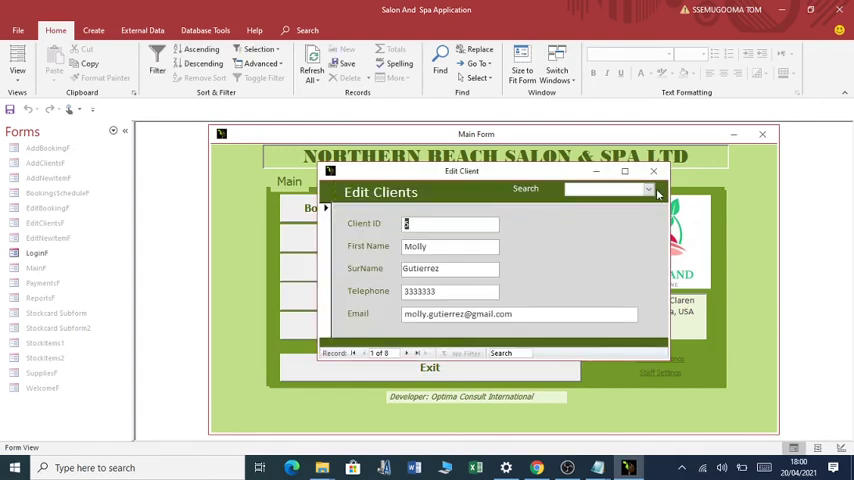
{"action": "left_click", "coordinate": [648, 188]}
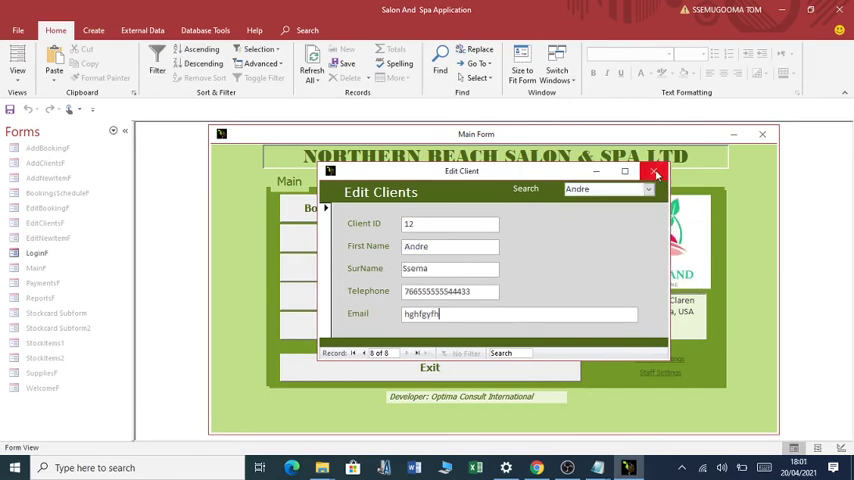
{"action": "left_click", "coordinate": [656, 172]}
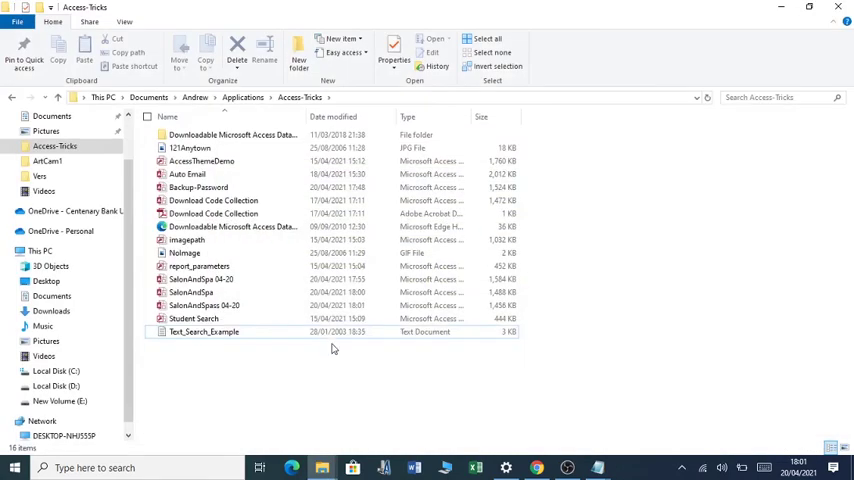
Step: Select the SalonAndSpa 06-20 backup, then the original SalonAndSpa file, to compare details
{"action": "left_click", "coordinate": [204, 304]}
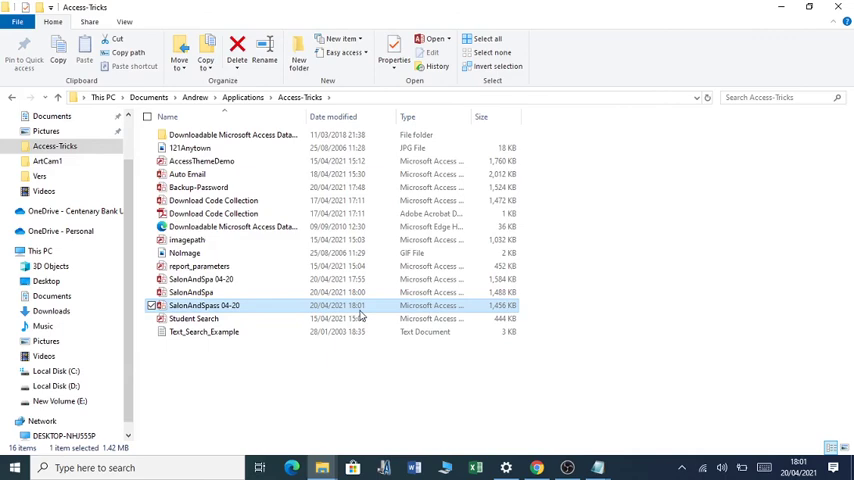
{"action": "mouse_move", "coordinate": [366, 312]}
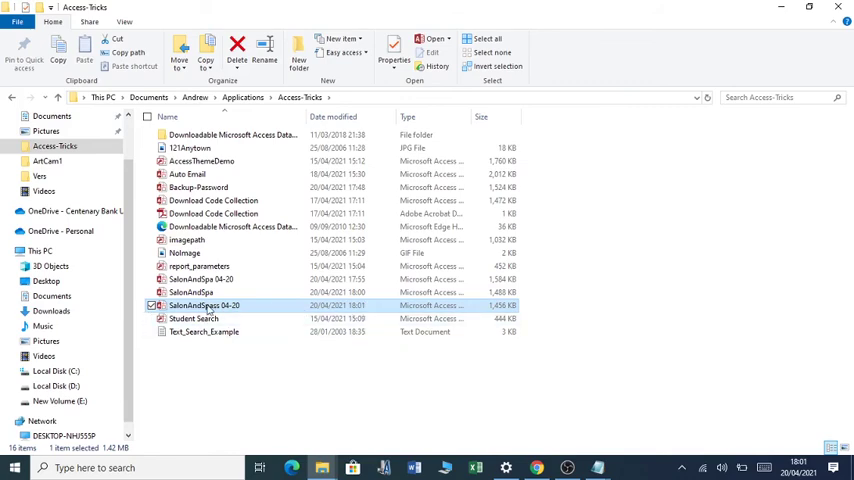
{"action": "left_click", "coordinate": [200, 292]}
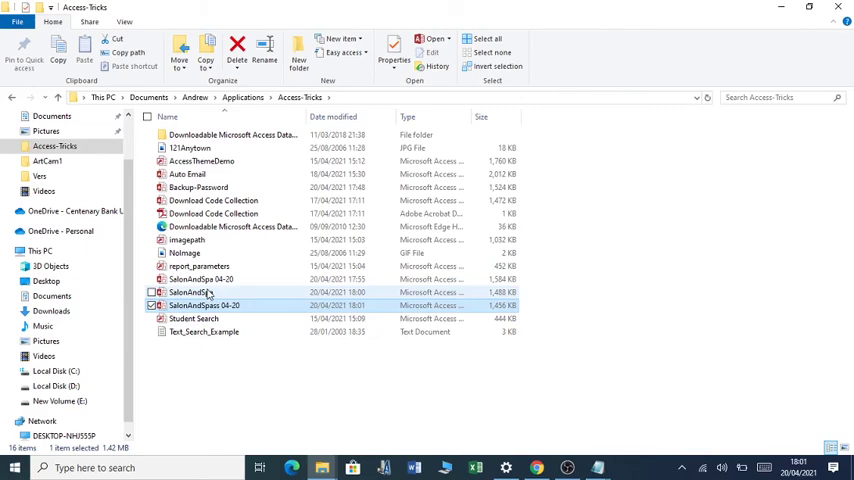
{"action": "mouse_move", "coordinate": [208, 294]}
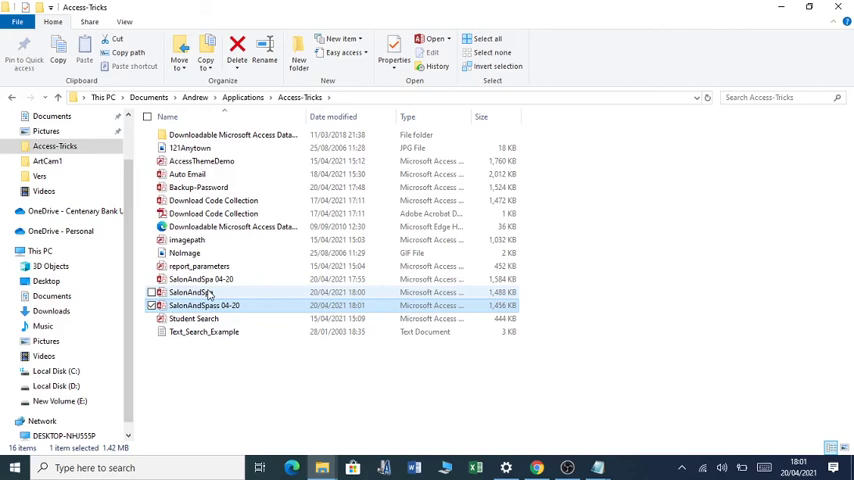
{"action": "mouse_move", "coordinate": [204, 292]}
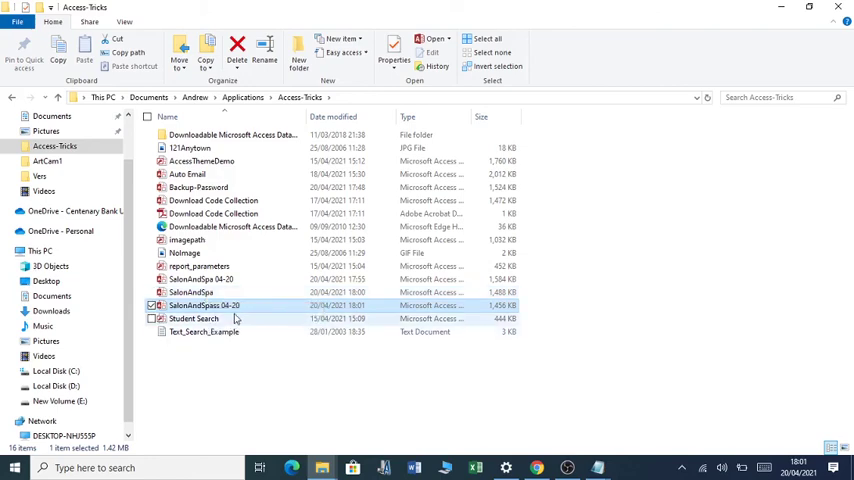
{"action": "mouse_move", "coordinate": [236, 308]}
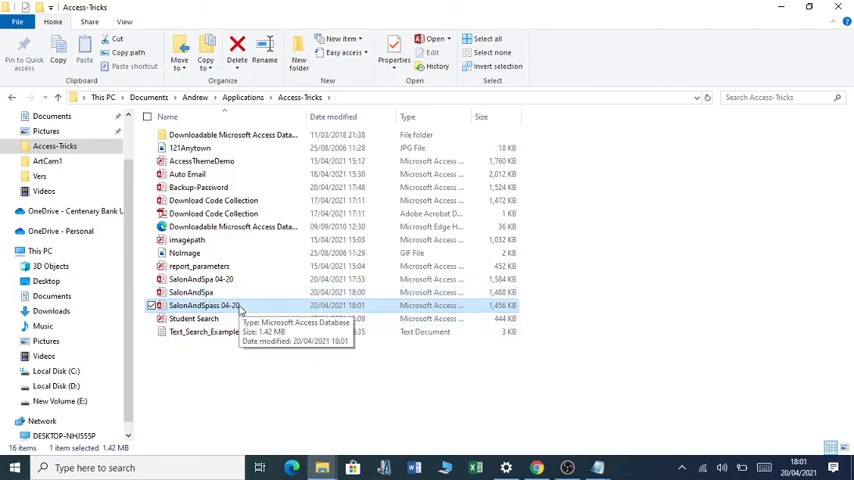